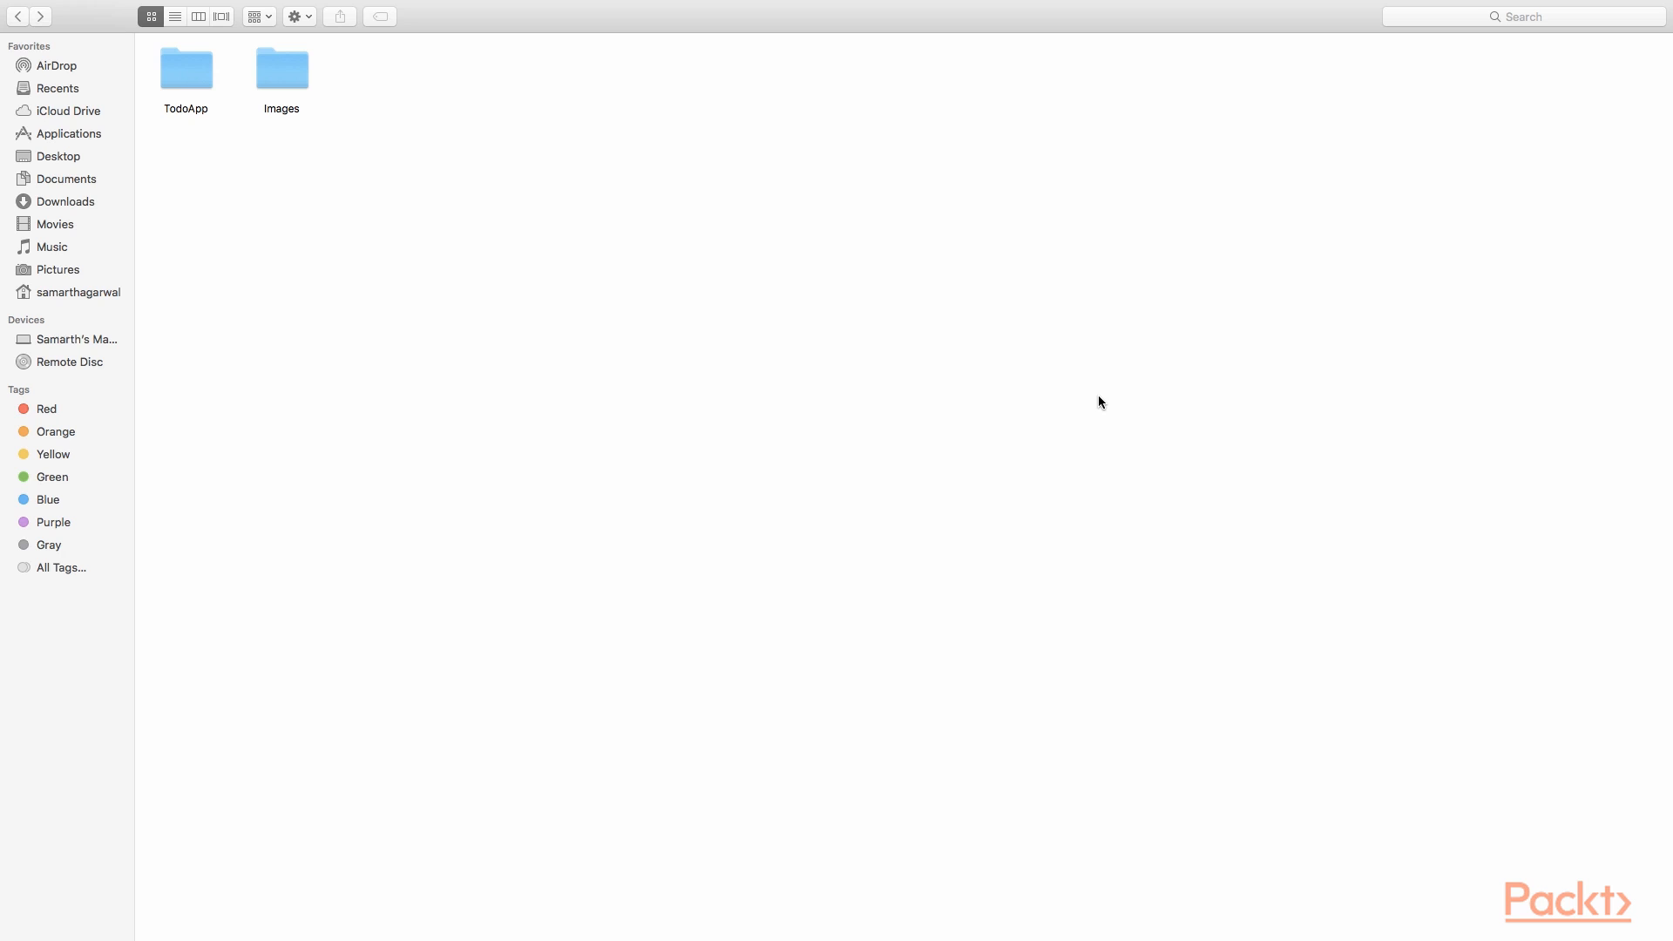
mouse_move(252, 150)
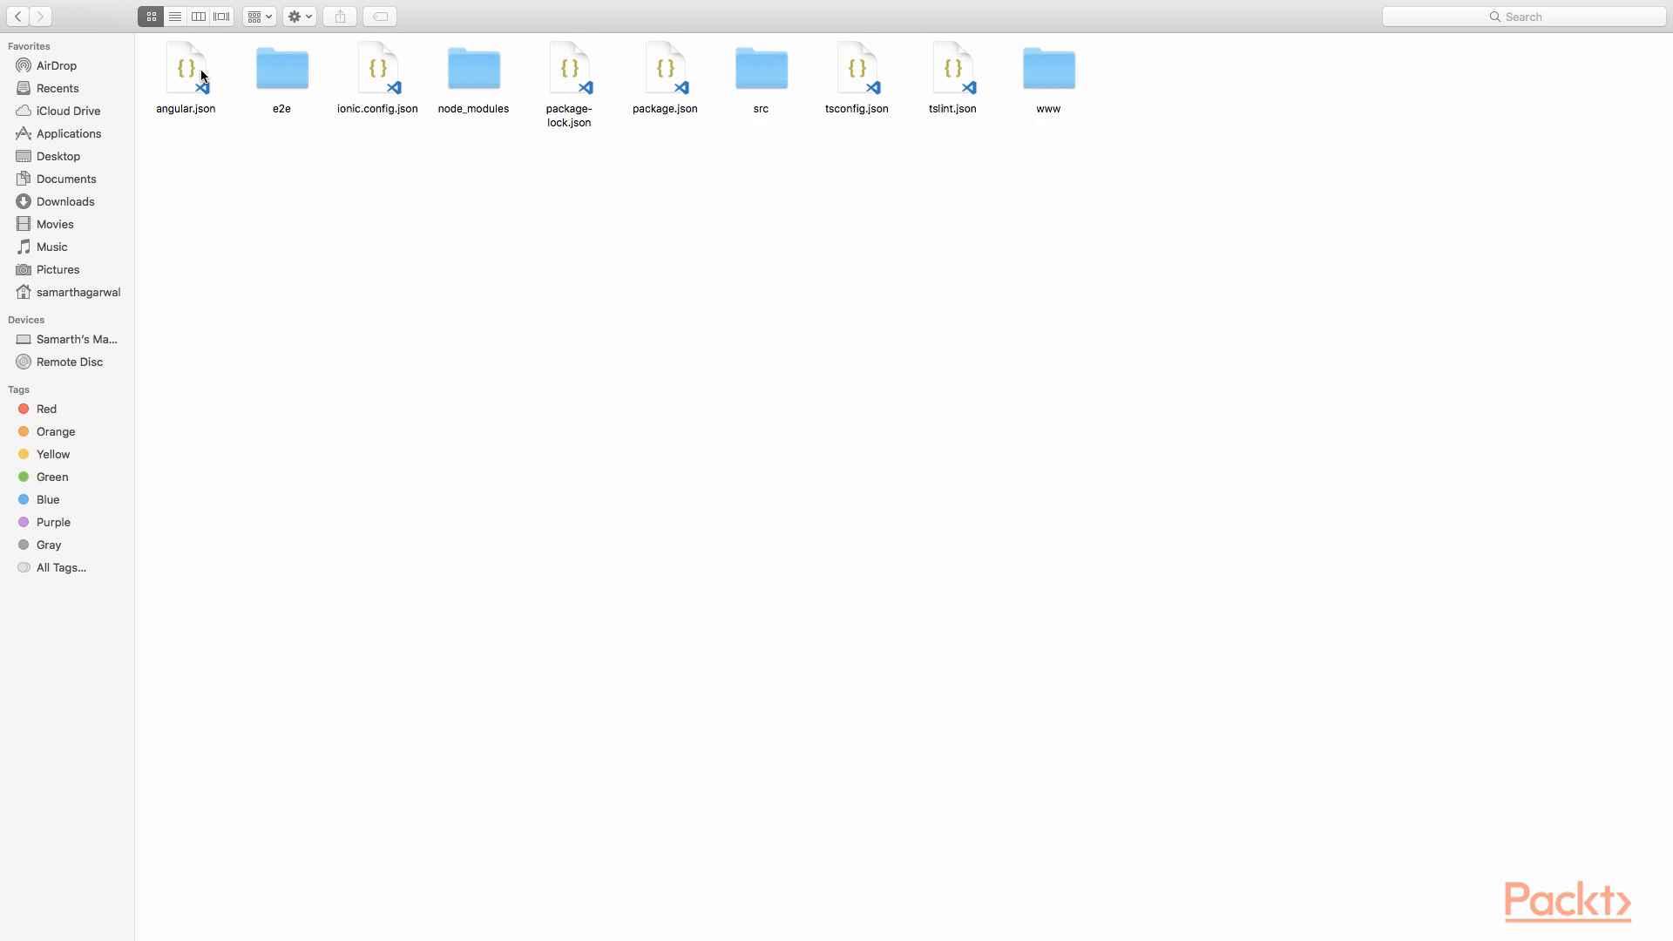
mouse_move(73, 31)
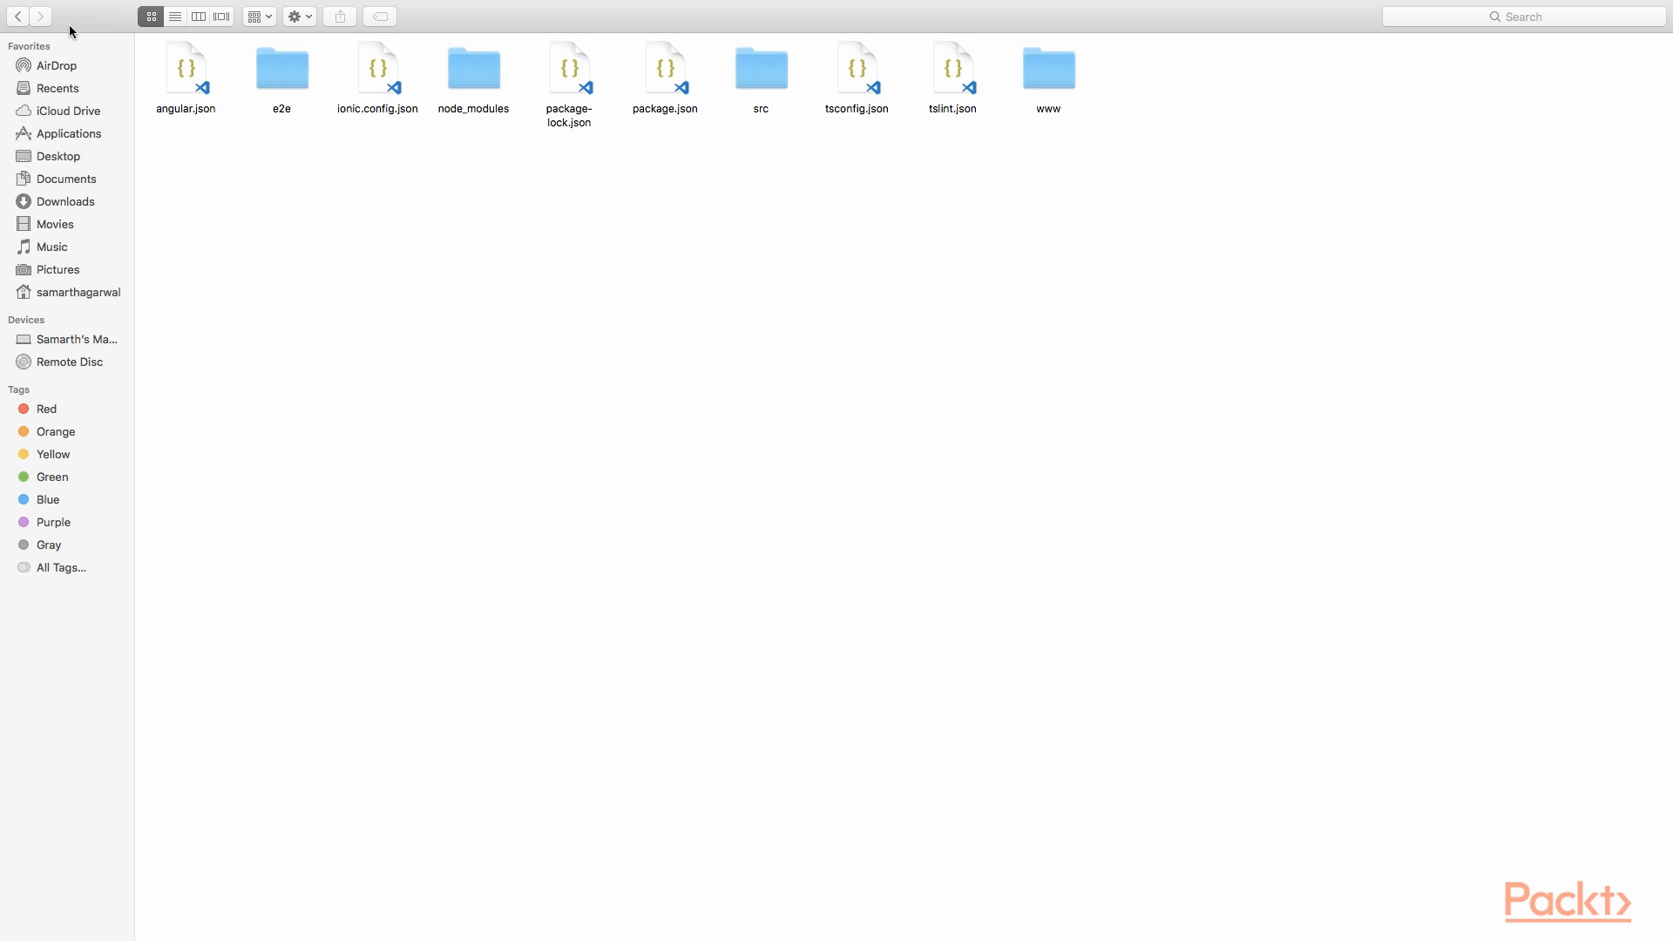
Step: Go back from TodoApp to the parent folder and open the Images folder in Finder
left_click(17, 18)
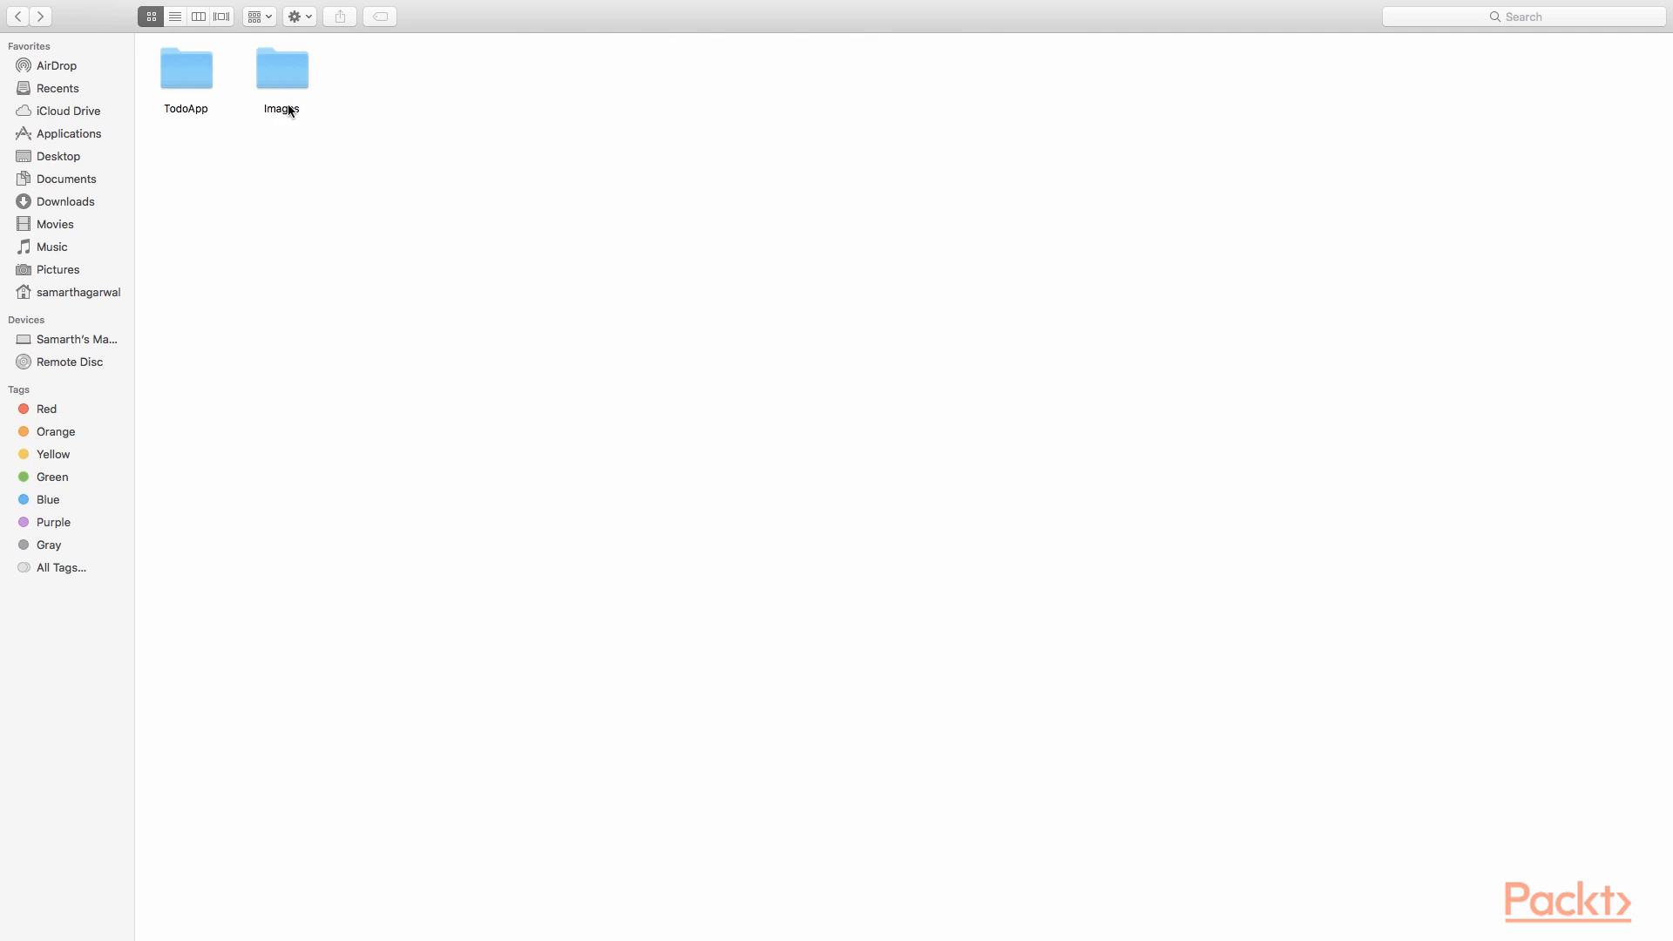
mouse_move(339, 115)
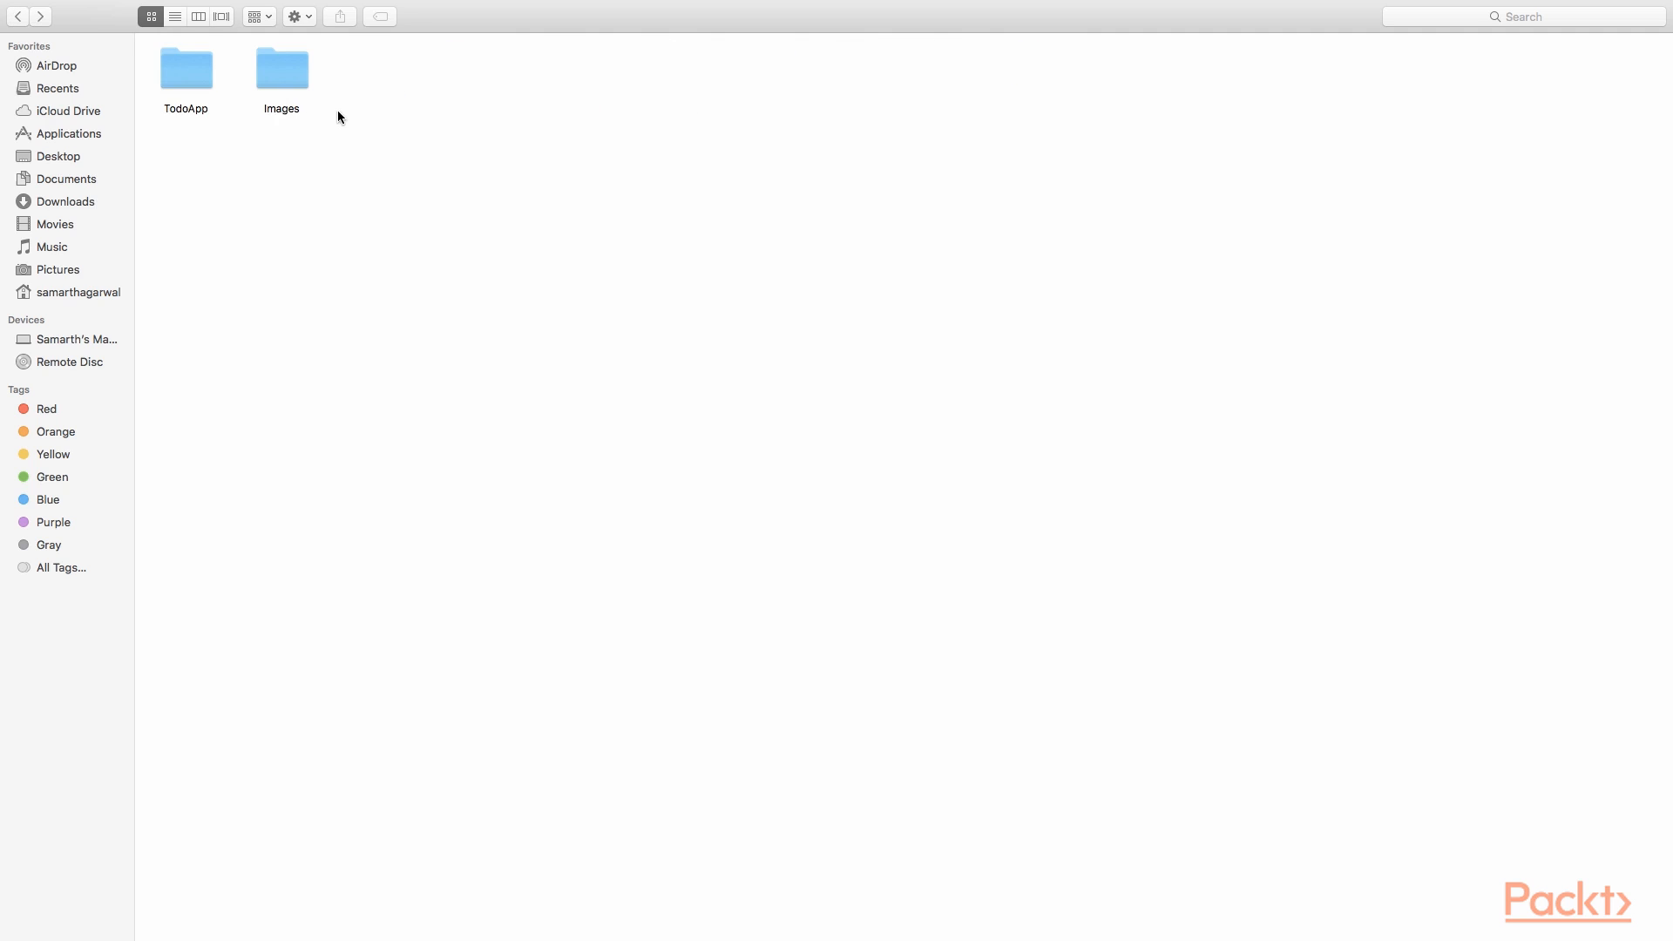
left_click(280, 70)
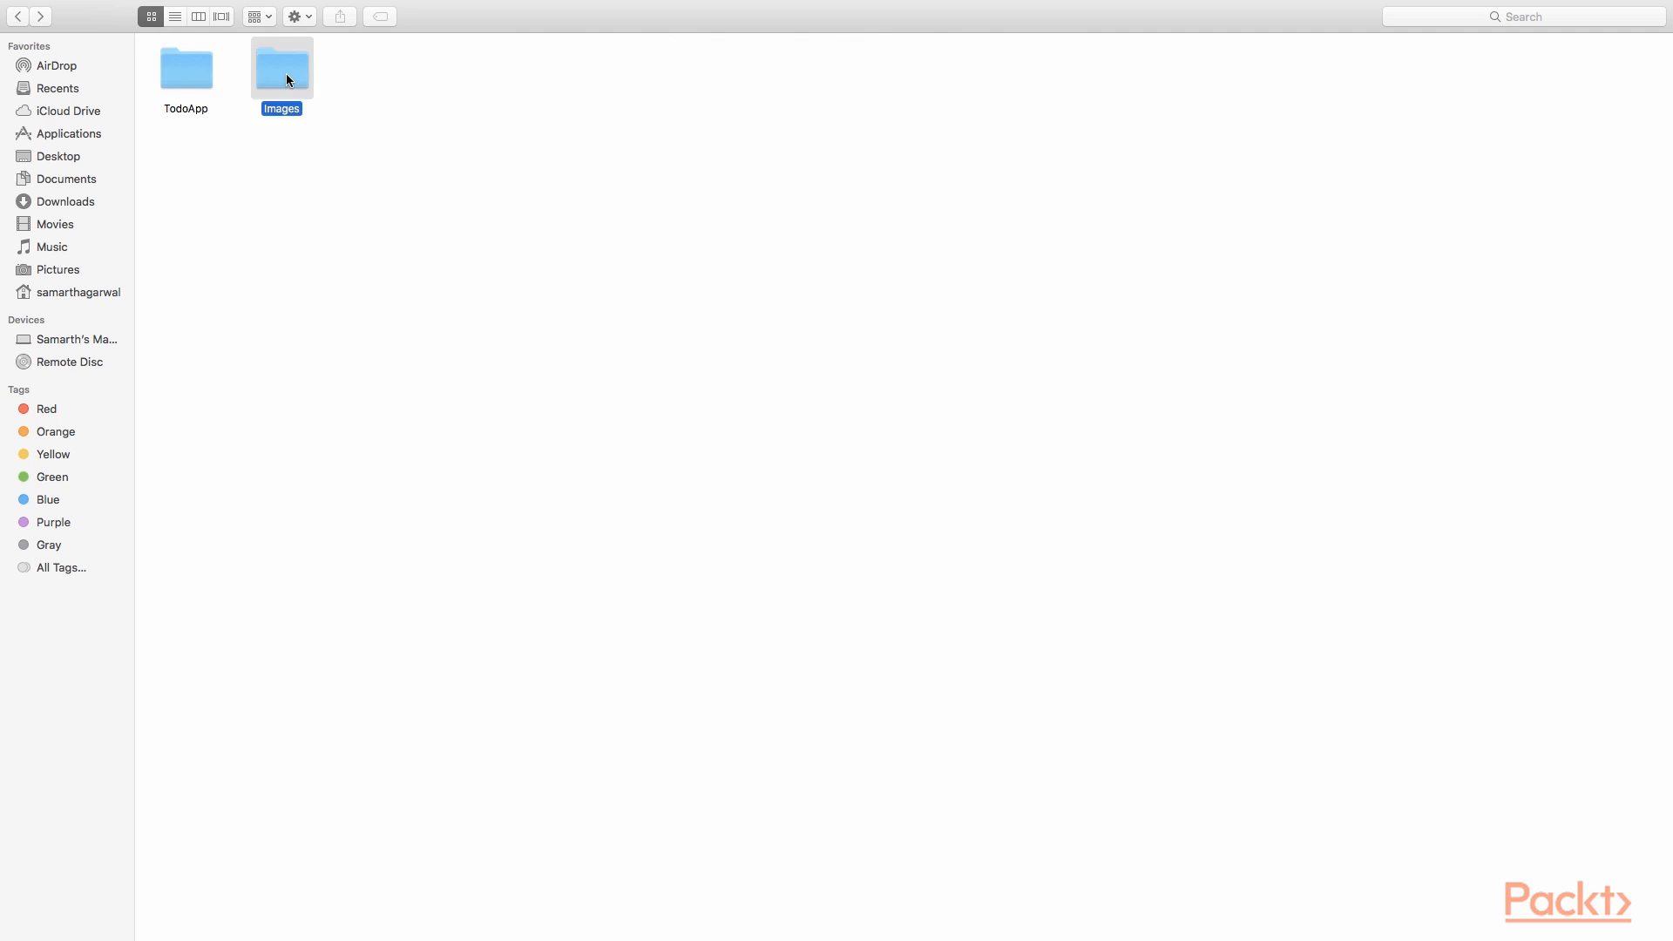
double_click(280, 68)
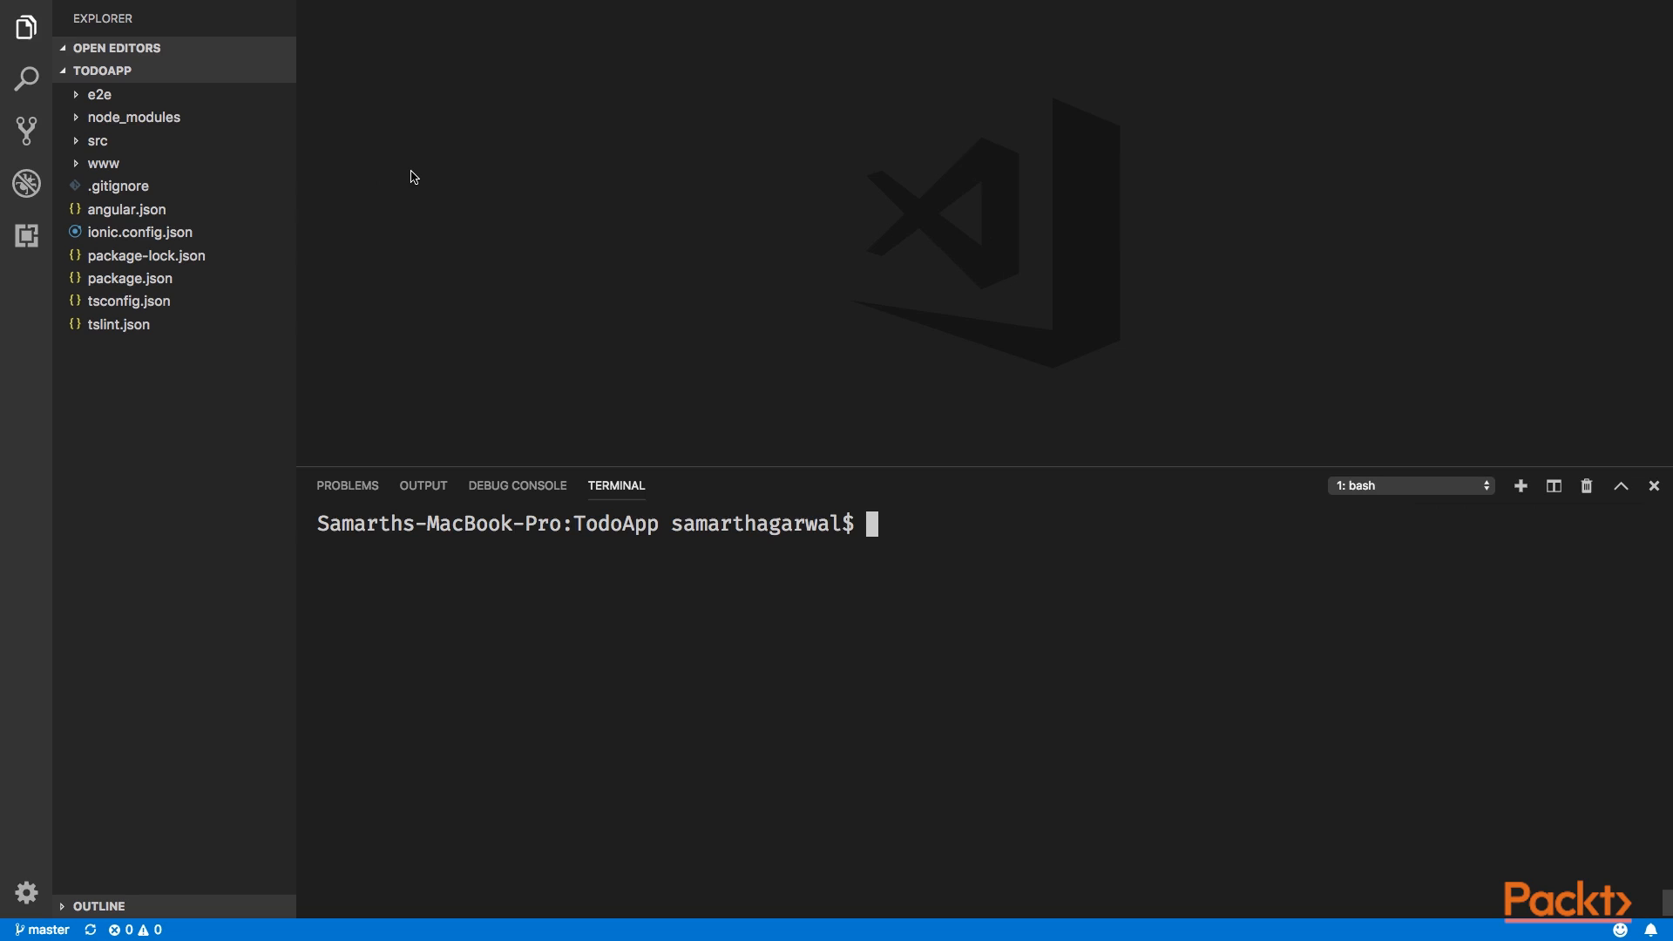
mouse_move(411, 174)
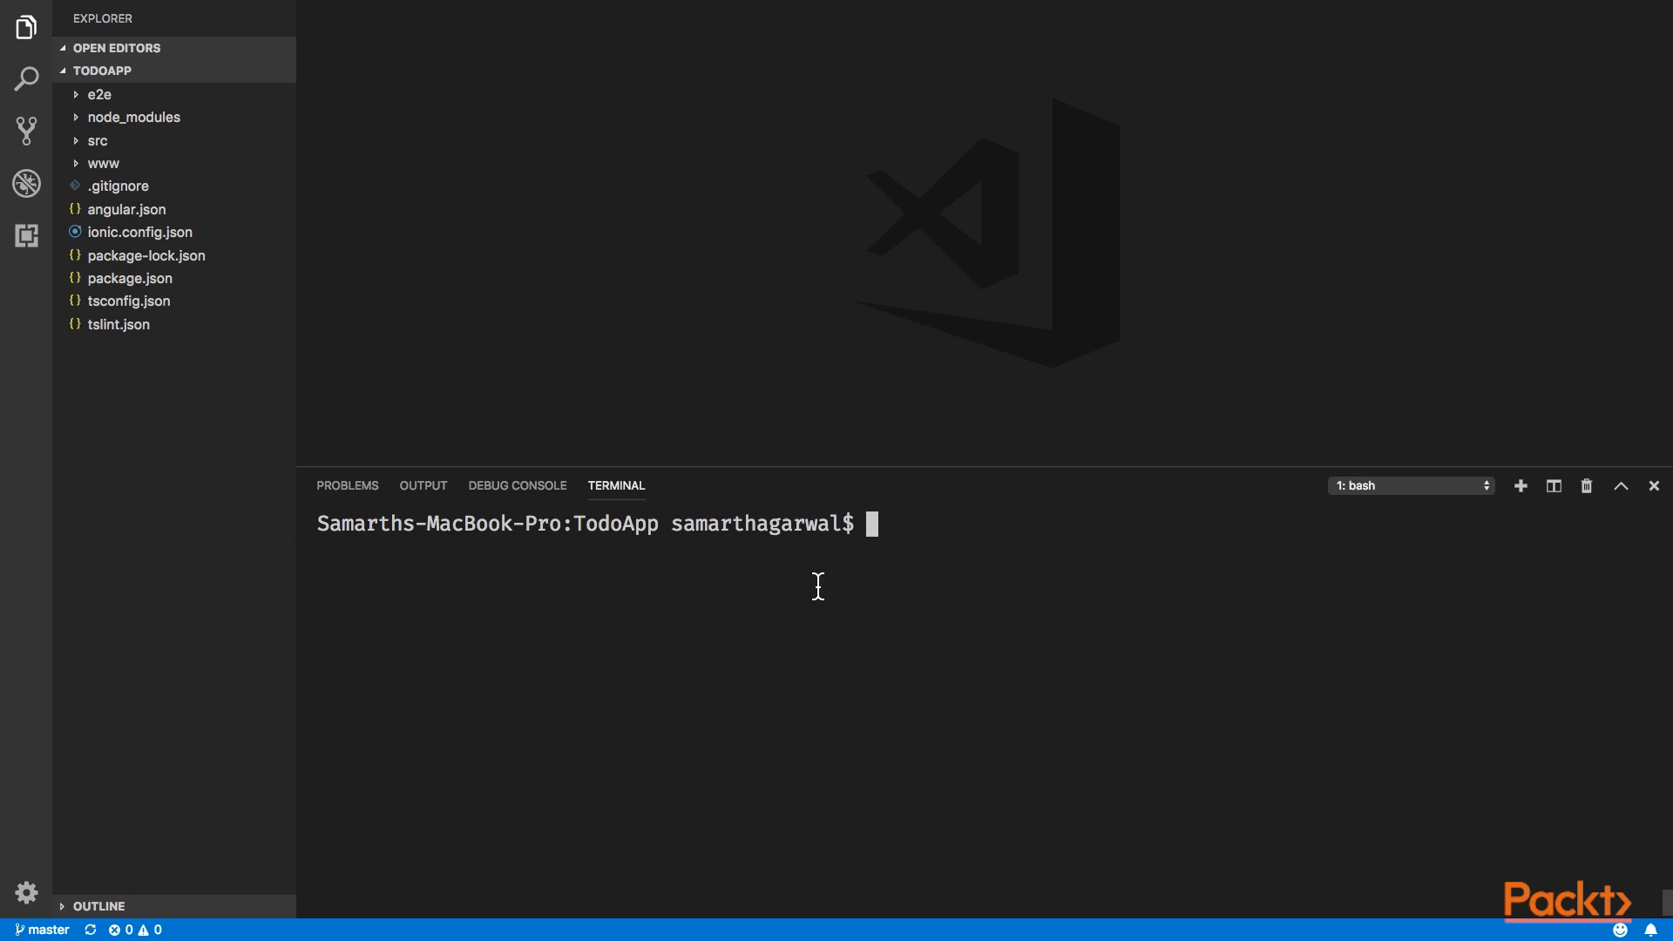
Step: Run 'ionic cordova platform add android' in the integrated terminal
type("ionic cordova plat")
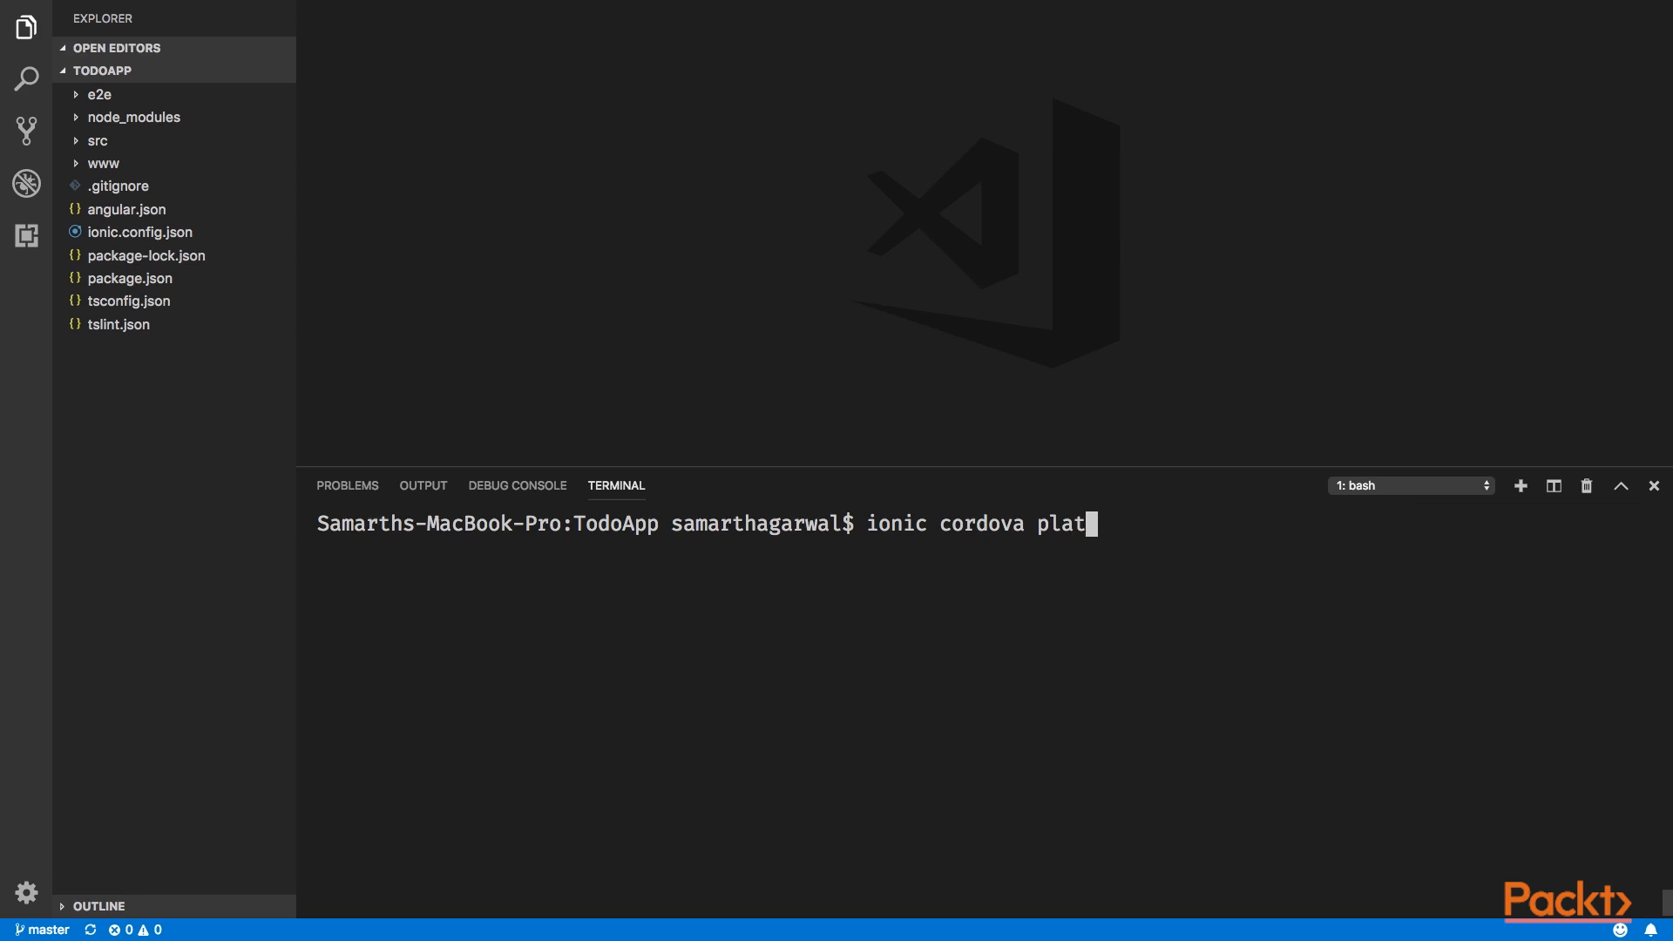
key("Enter")
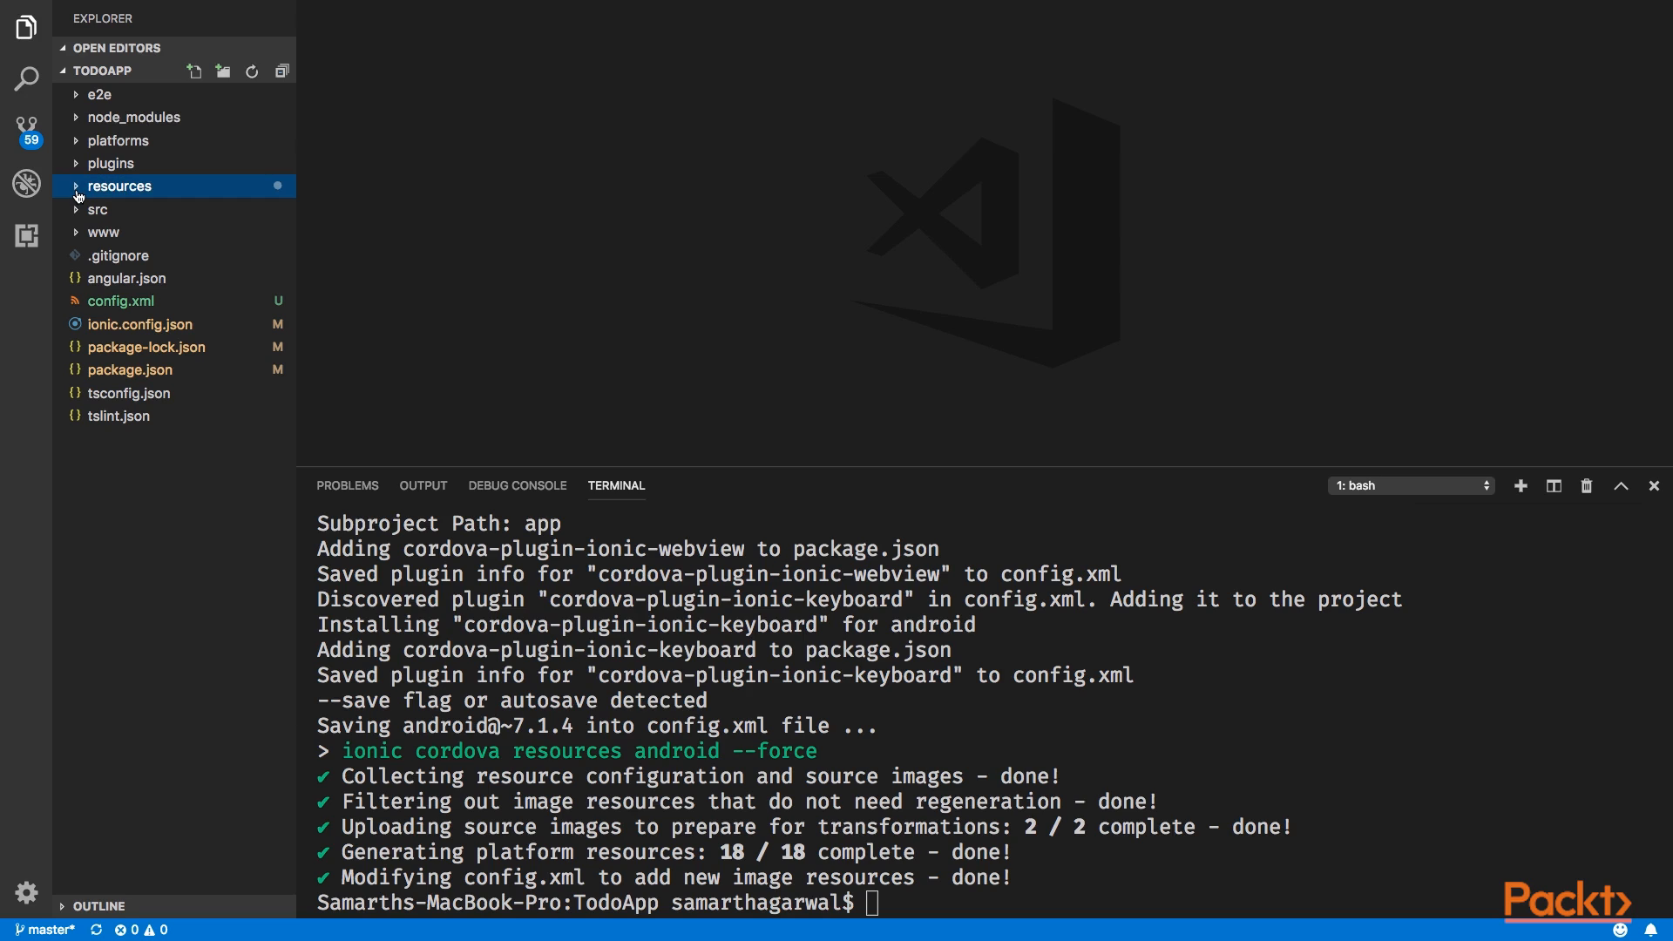
Step: Expand the generated resources folder in the Explorer sidebar
left_click(118, 184)
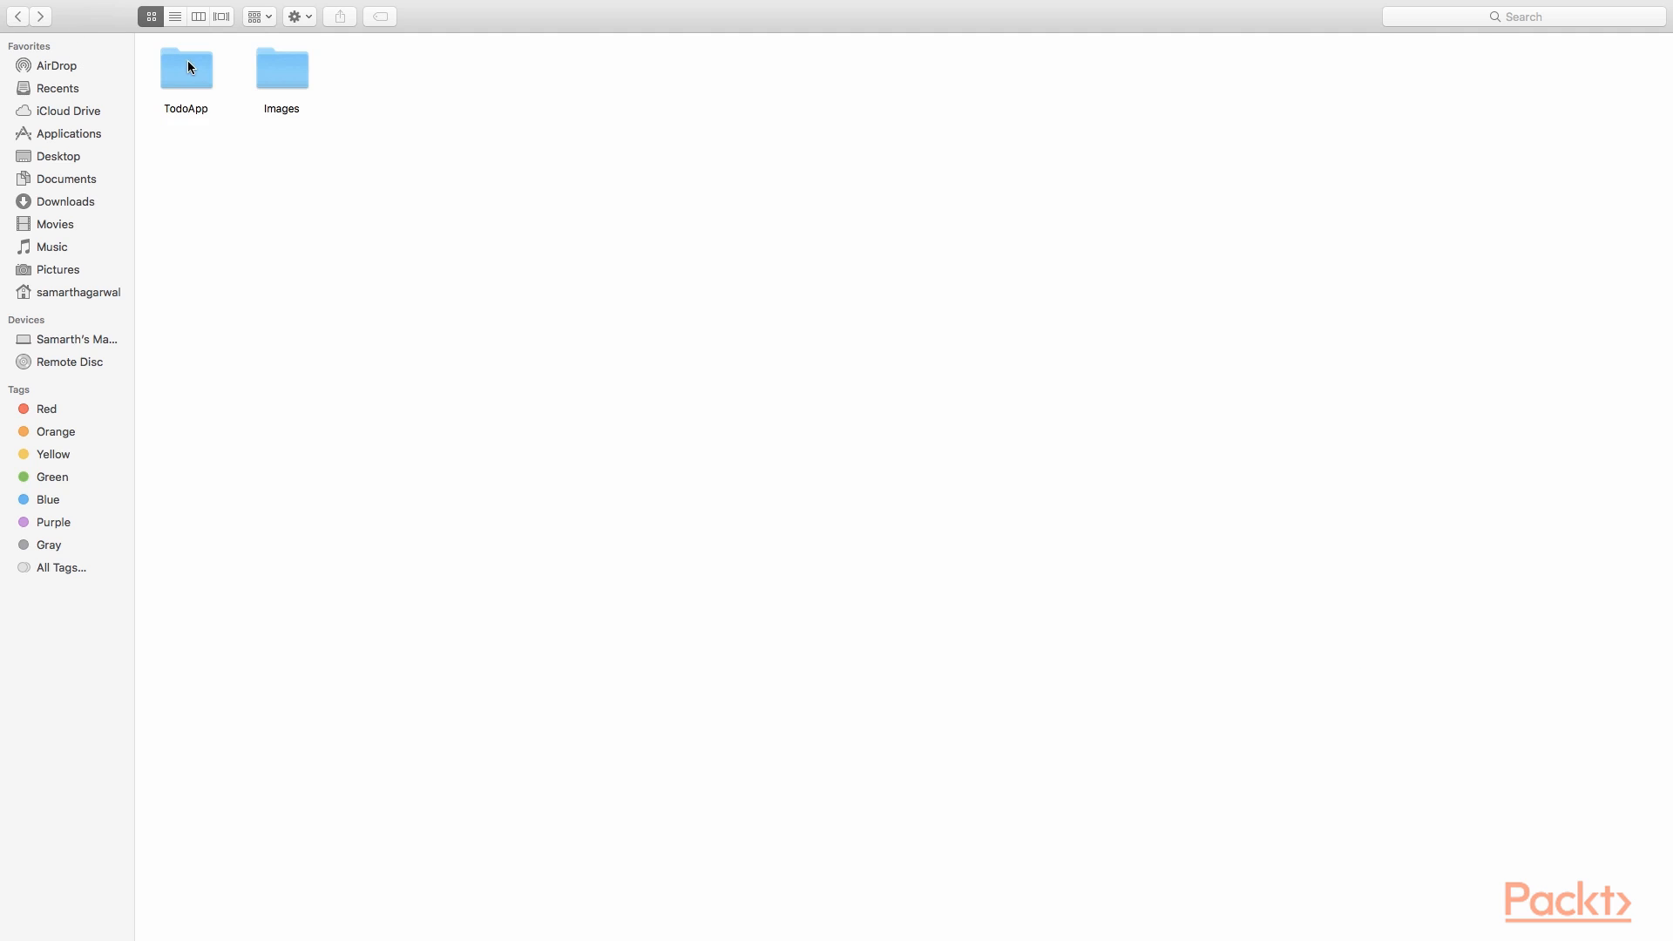
Step: Move the custom icon.png and splash.png into TodoApp's resources, replacing both originals
double_click(185, 68)
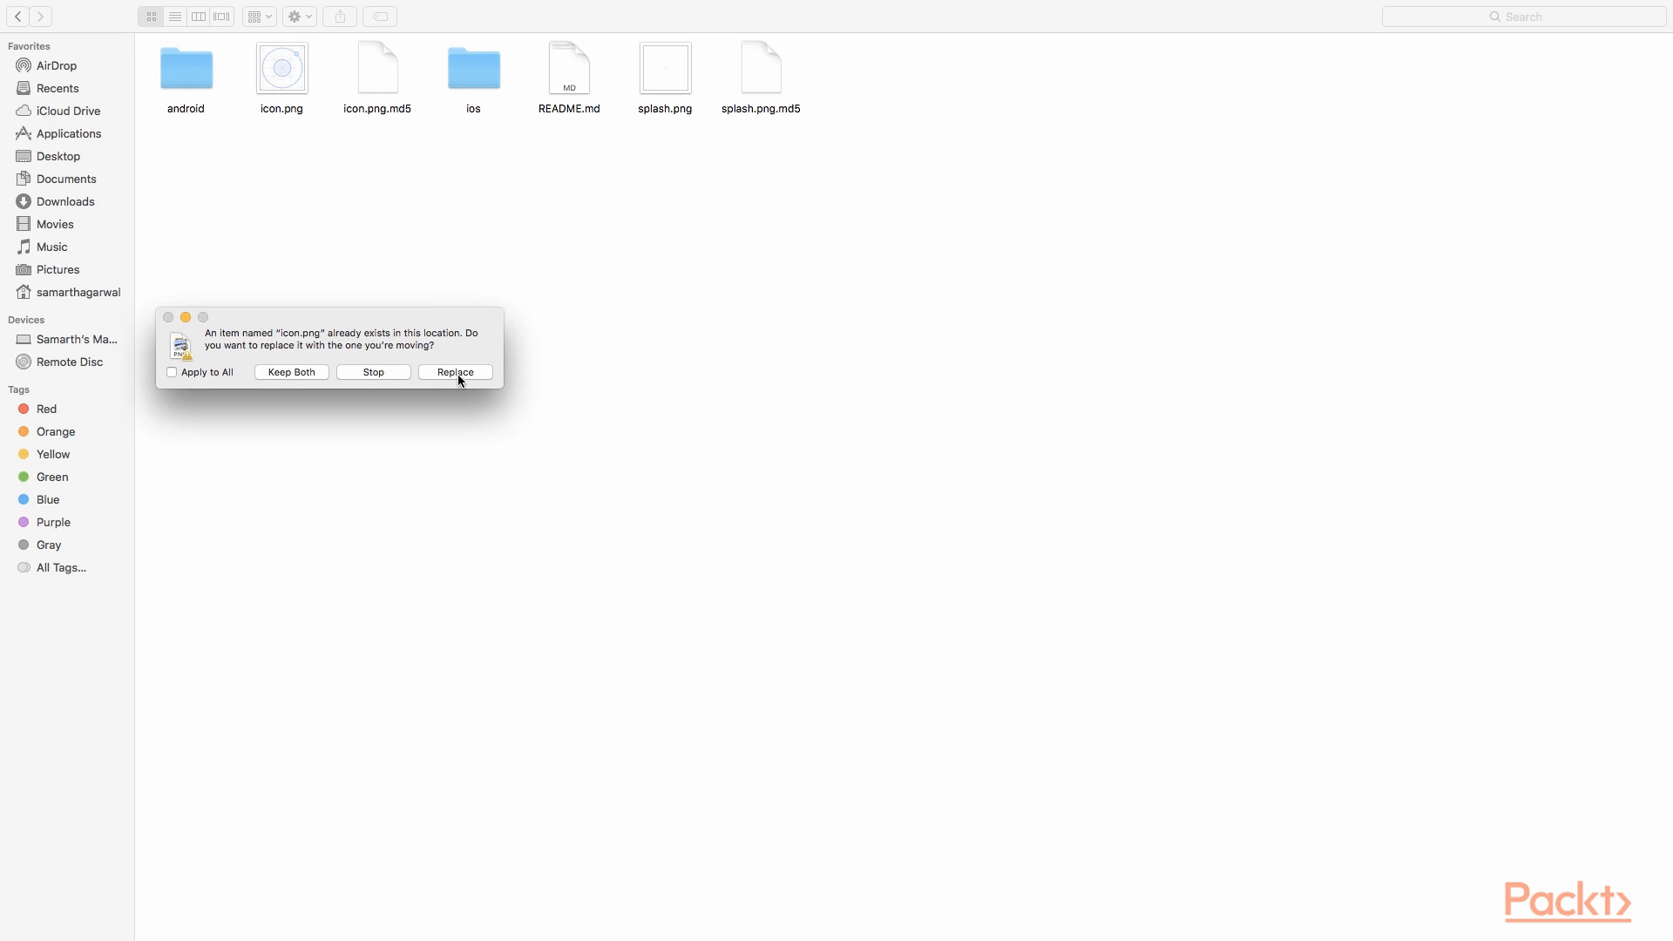
left_click(455, 371)
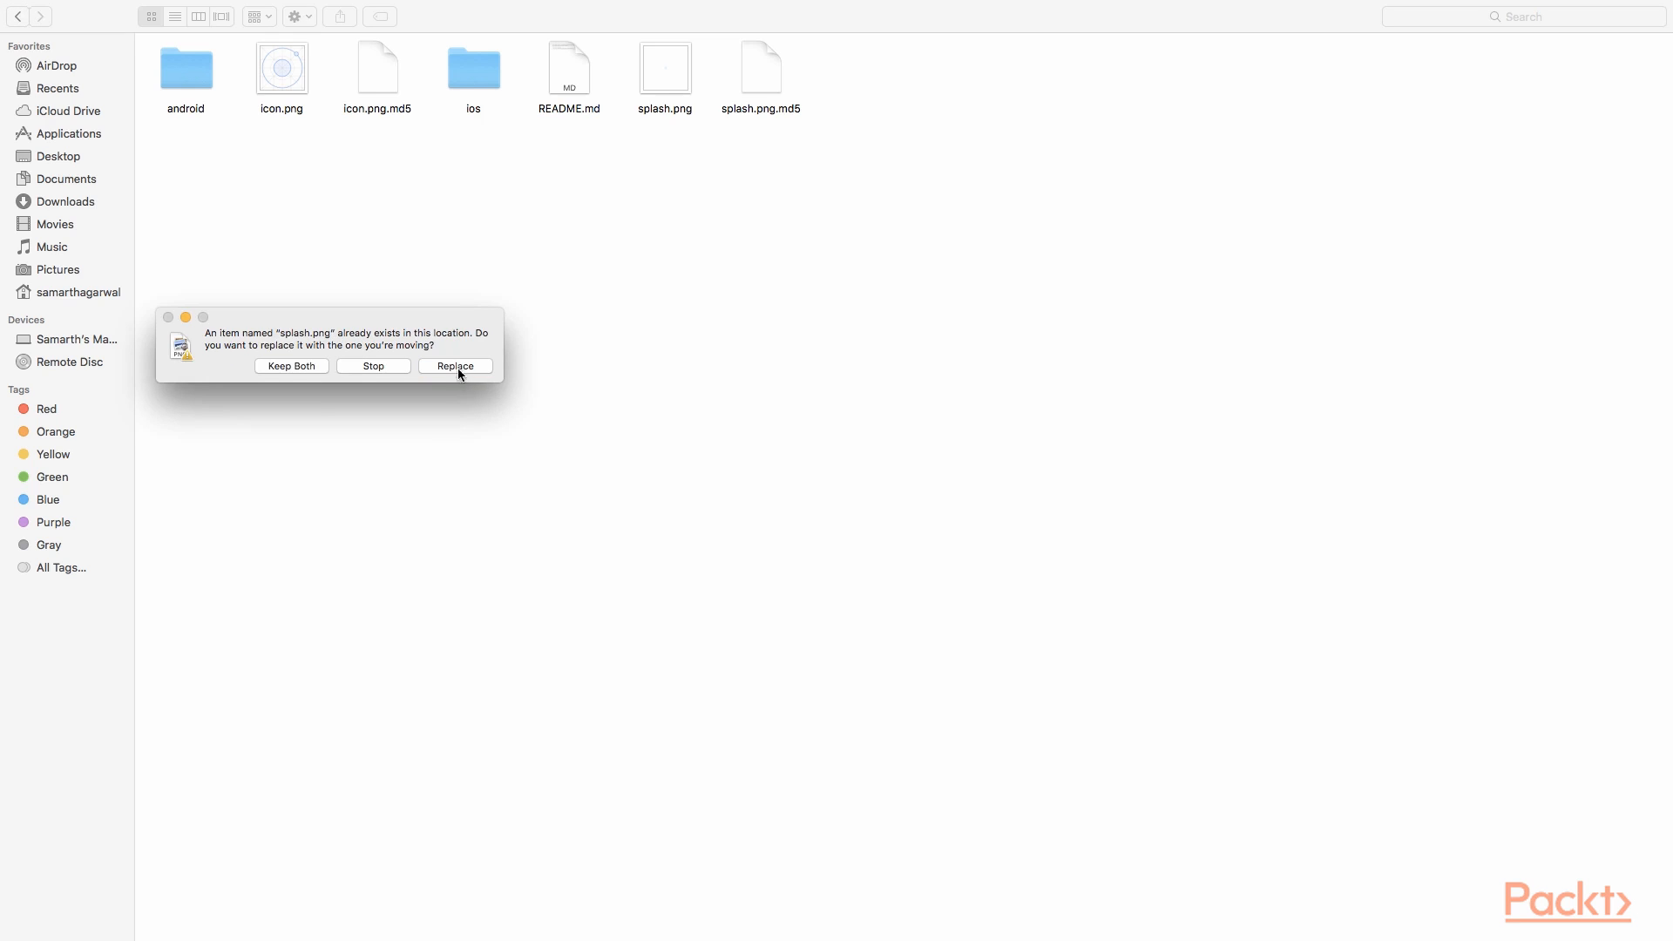
left_click(455, 366)
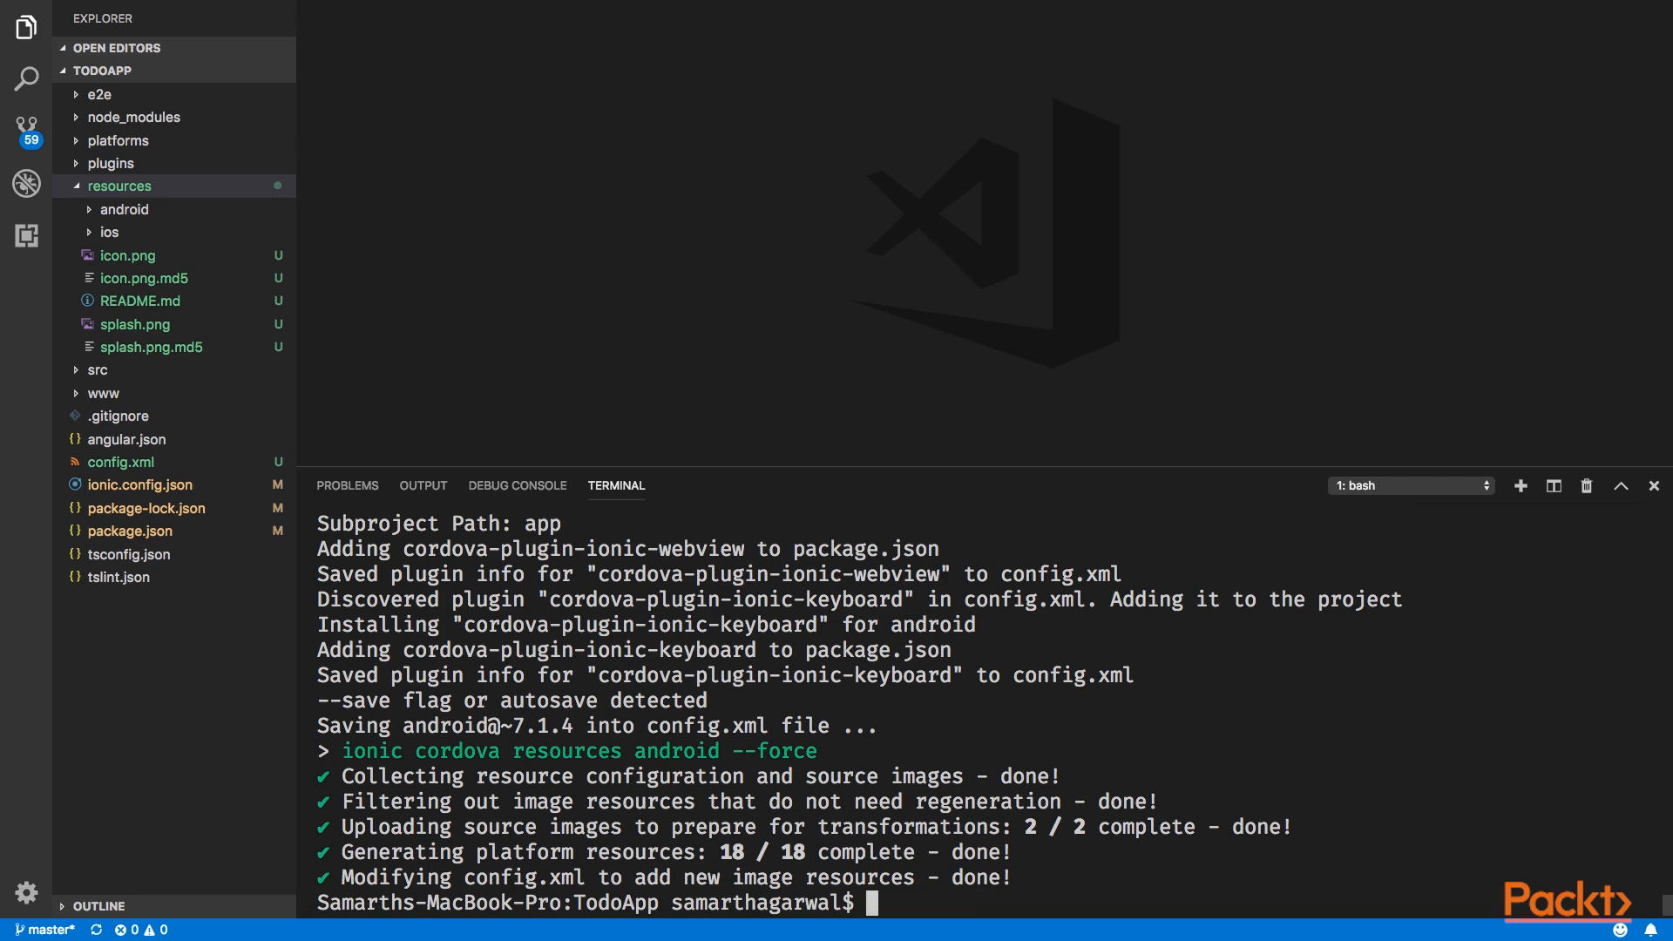
Step: Run 'ionic cordova resources' to regenerate icons and splash screens from the custom images
type("ionic cordova resources")
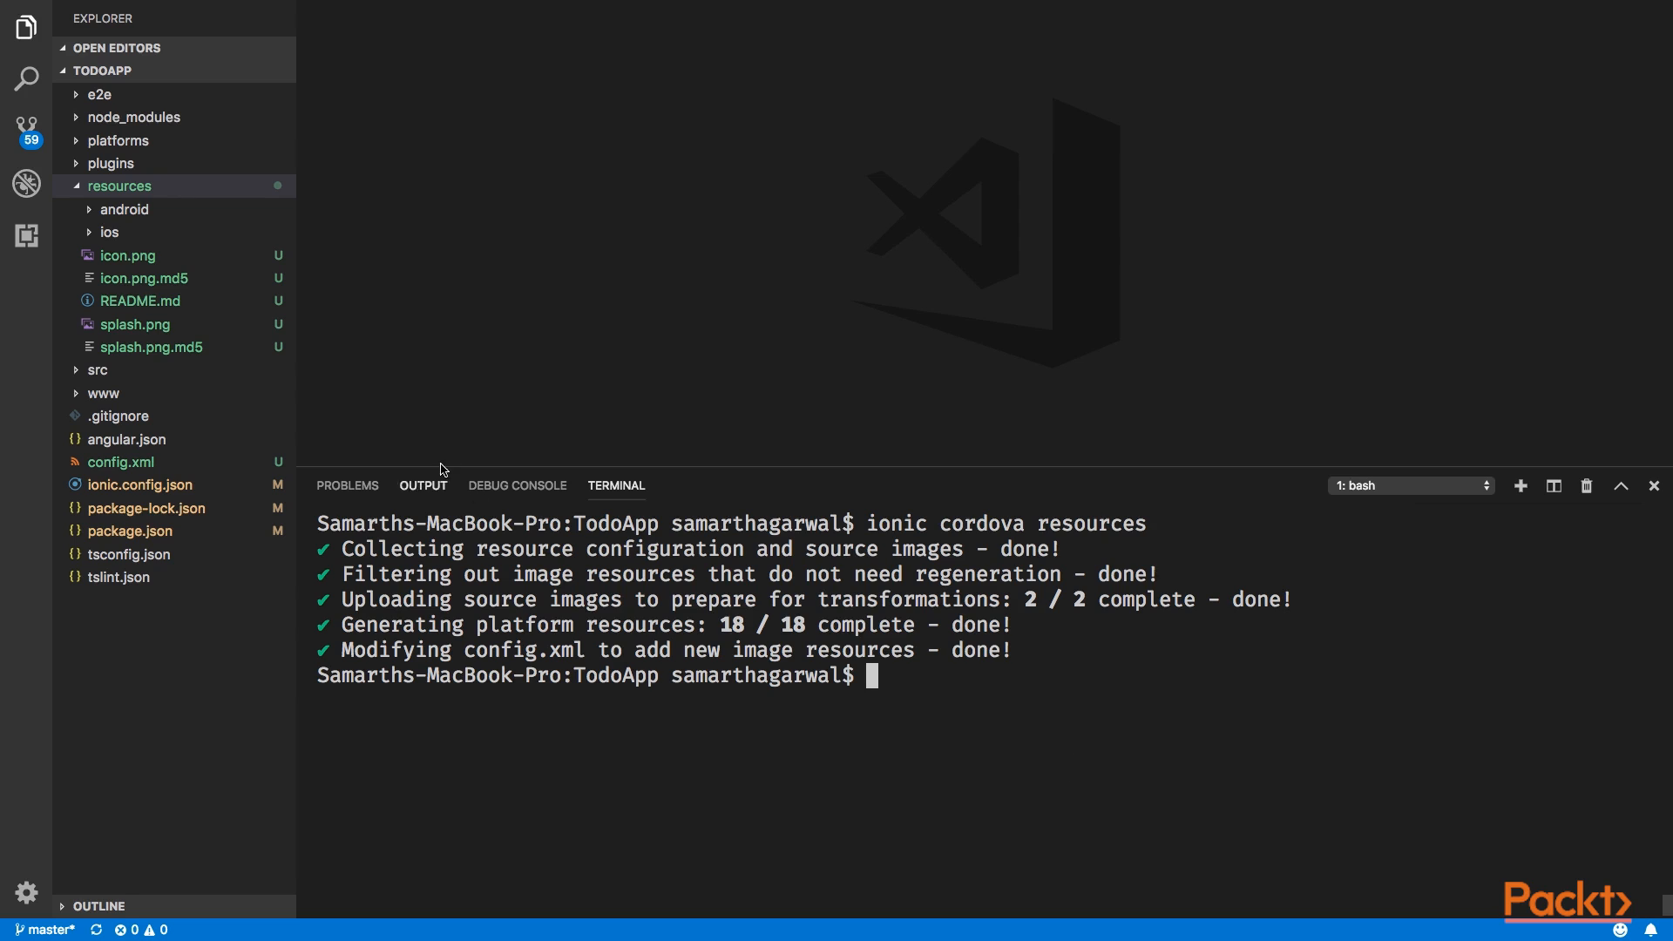
Step: Preview the hdpi, ldpi, xxhdpi and xxxhdpi launcher icons under resources > android > icon
left_click(125, 209)
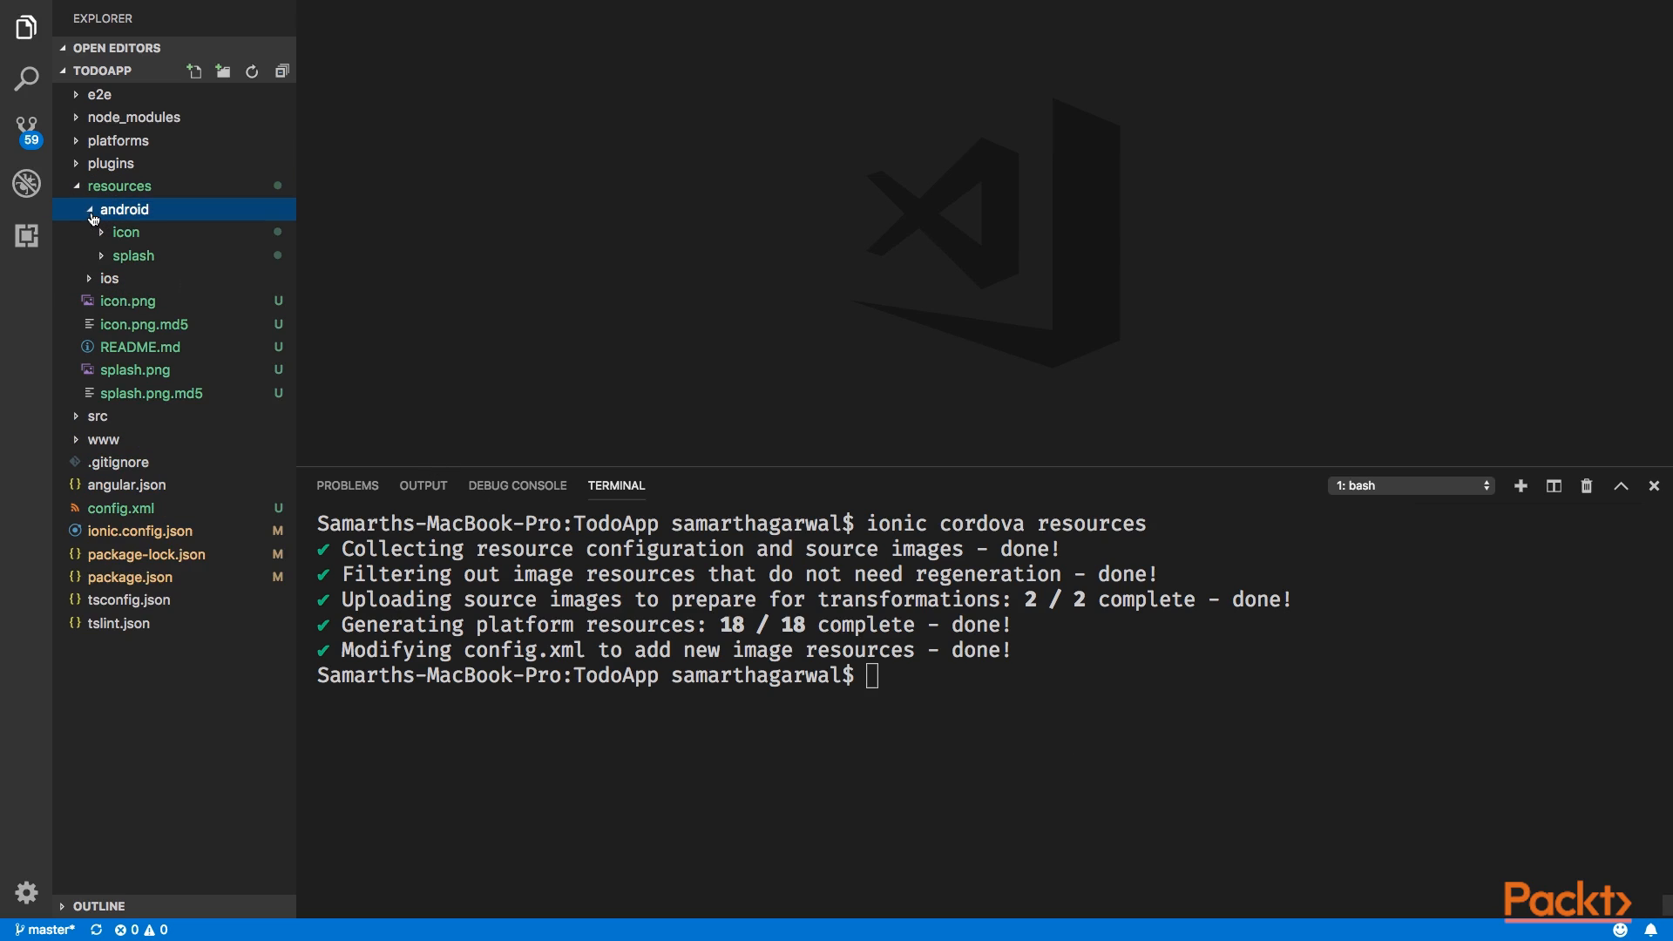
left_click(125, 232)
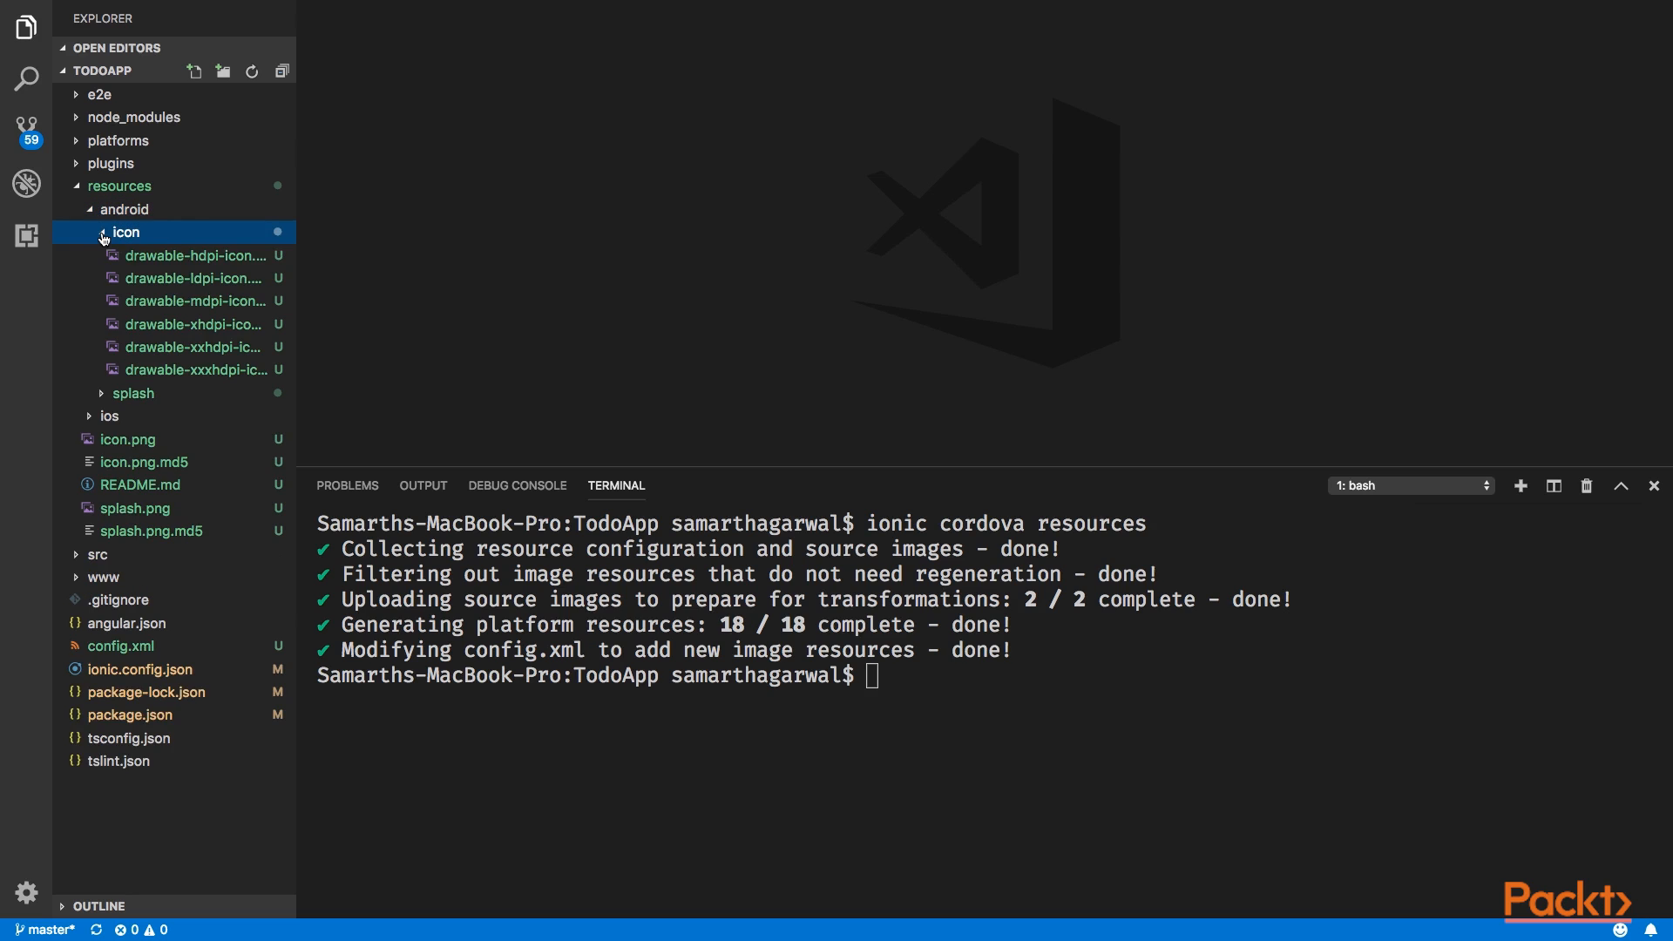
left_click(193, 277)
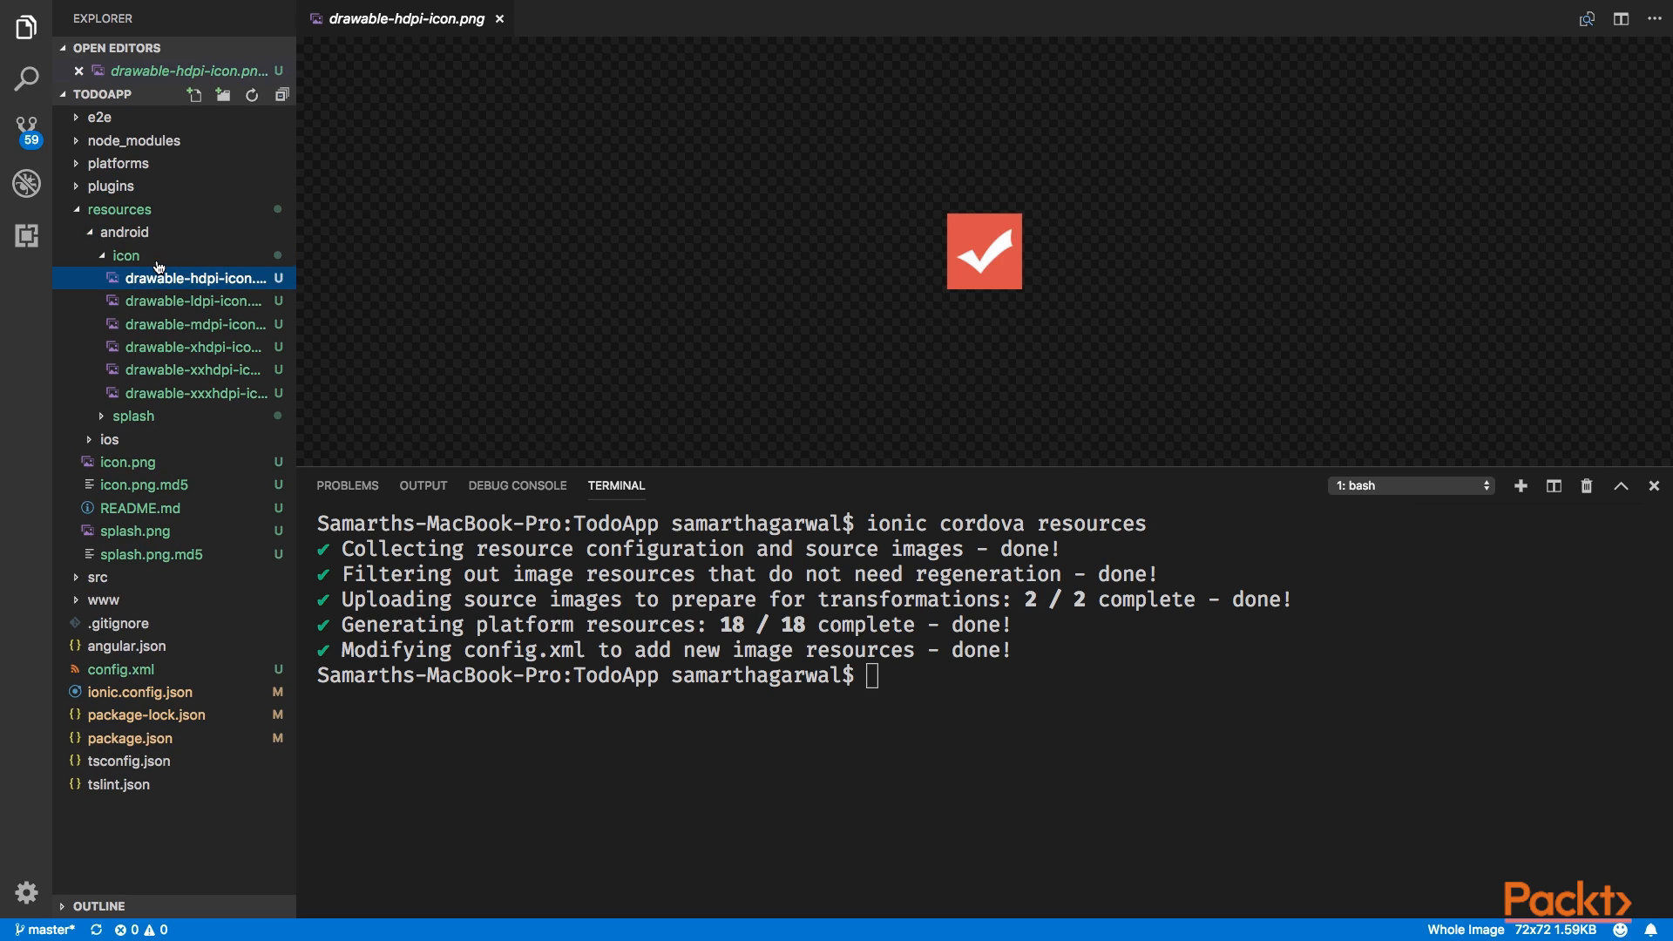
left_click(192, 299)
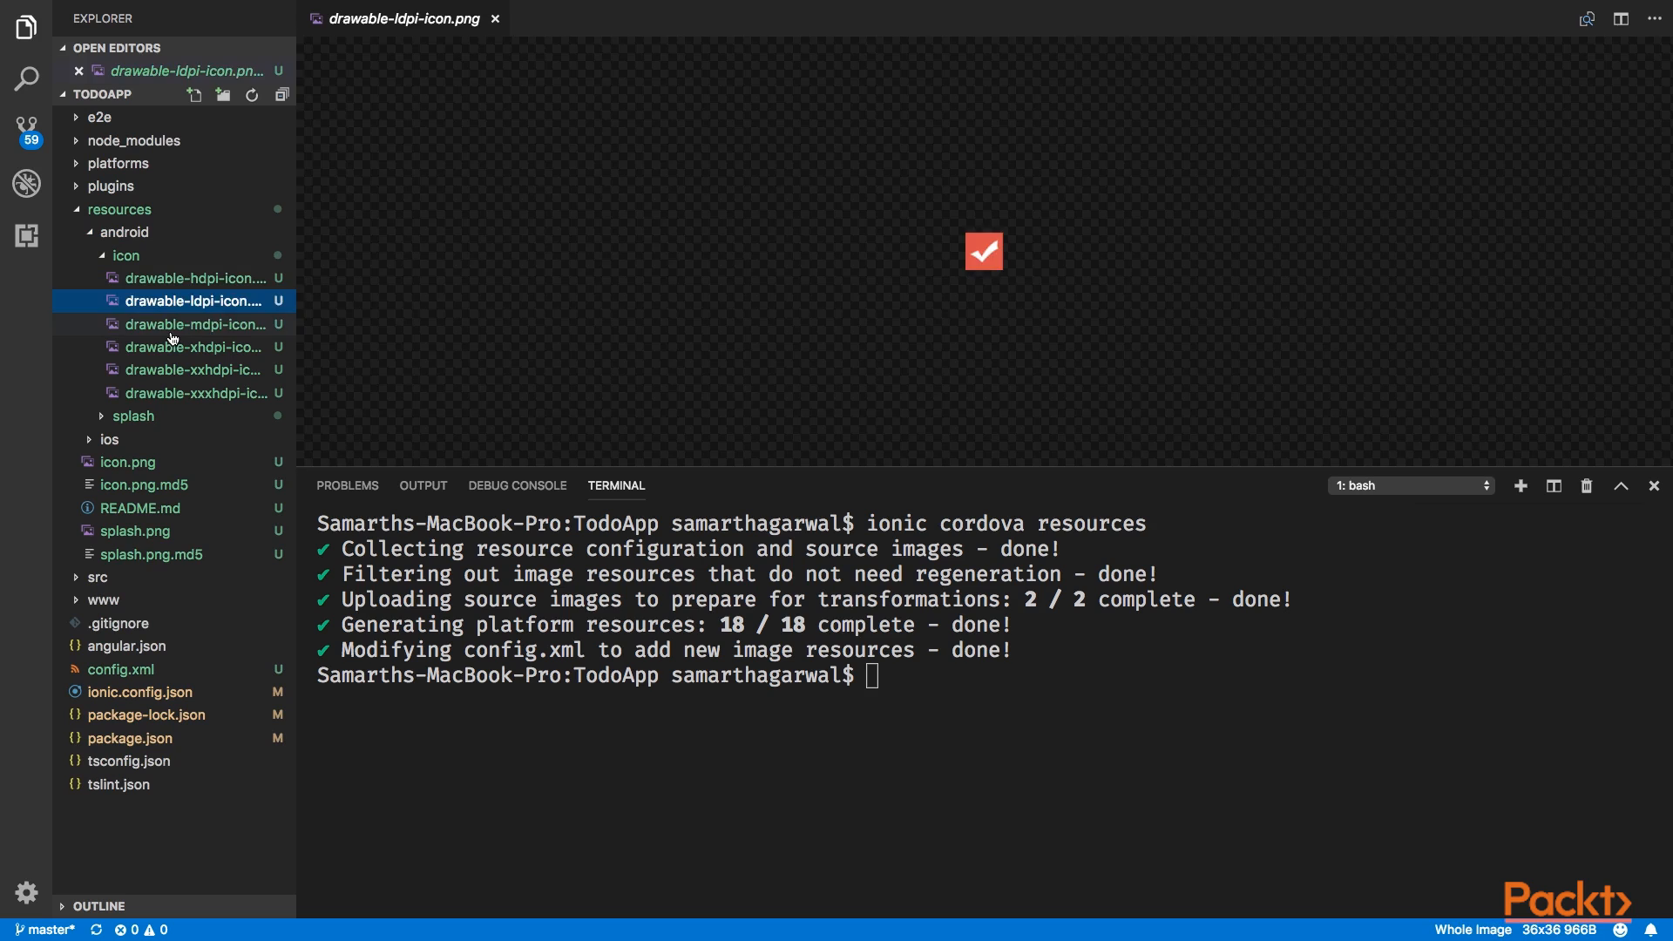
left_click(194, 369)
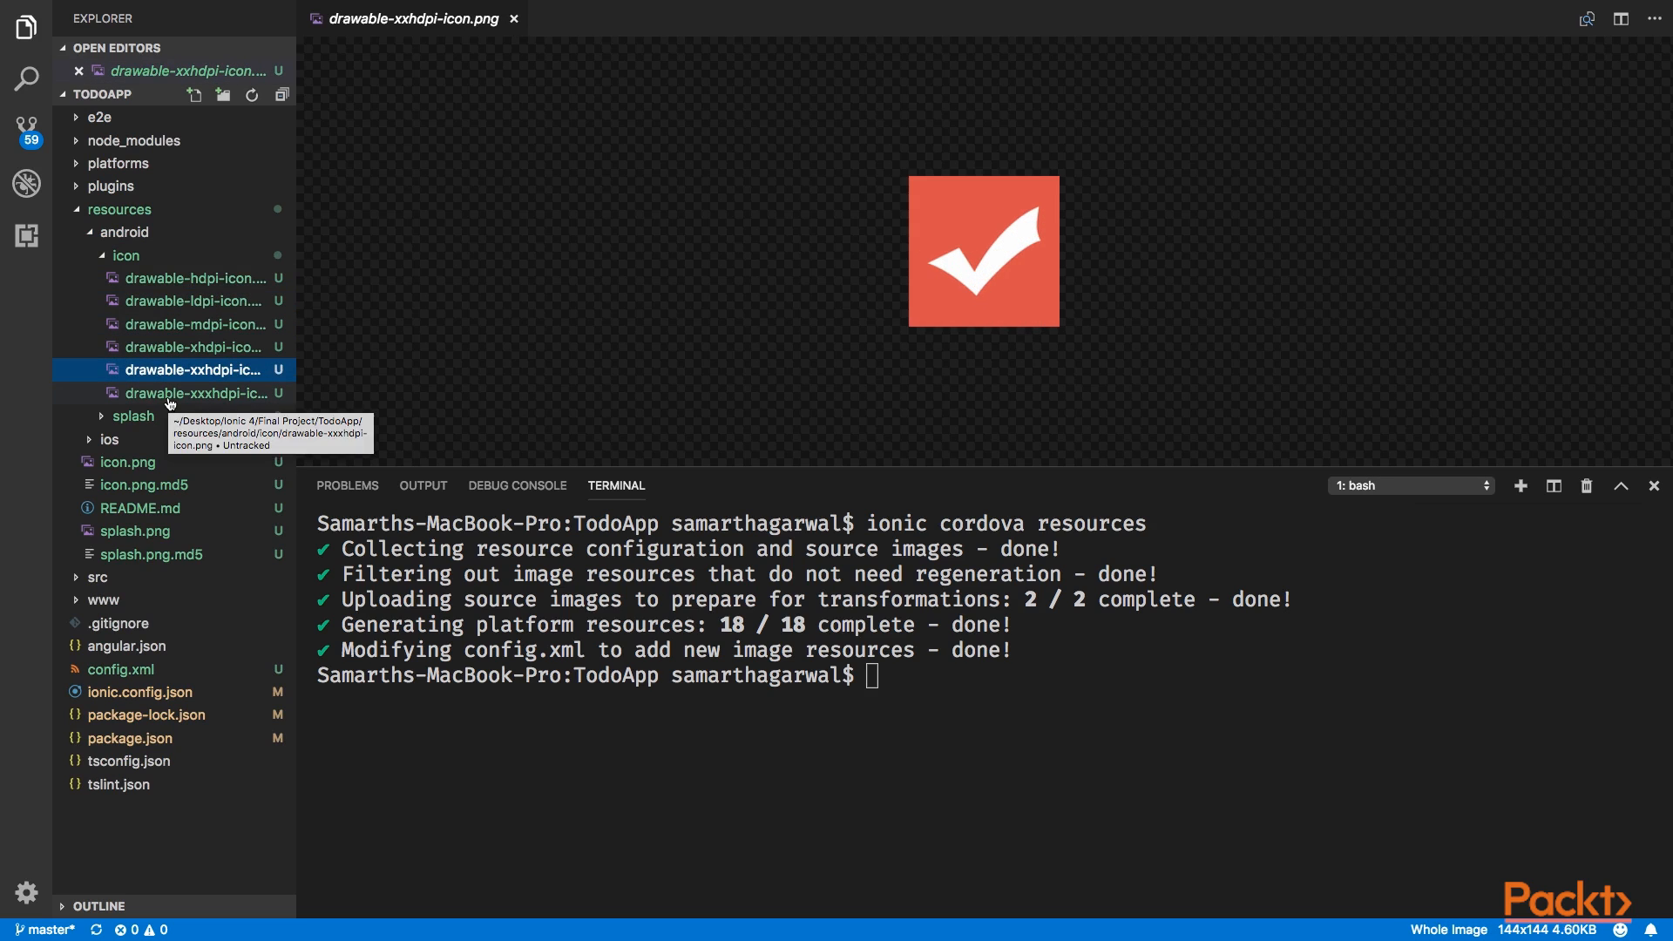
left_click(194, 394)
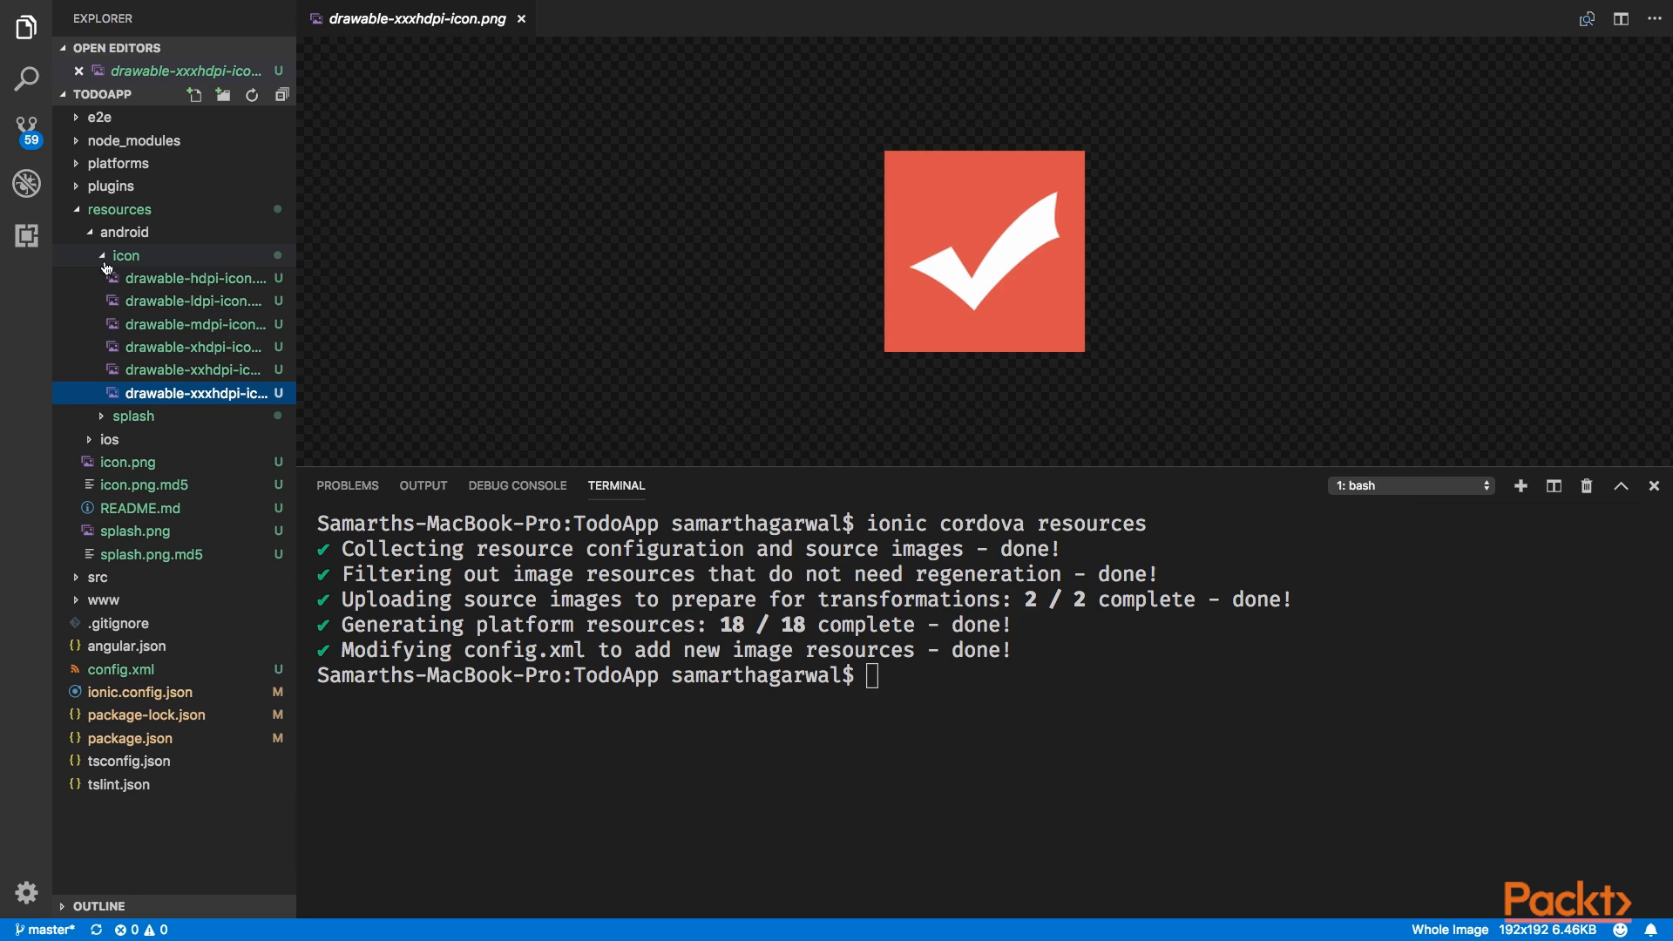
left_click(125, 254)
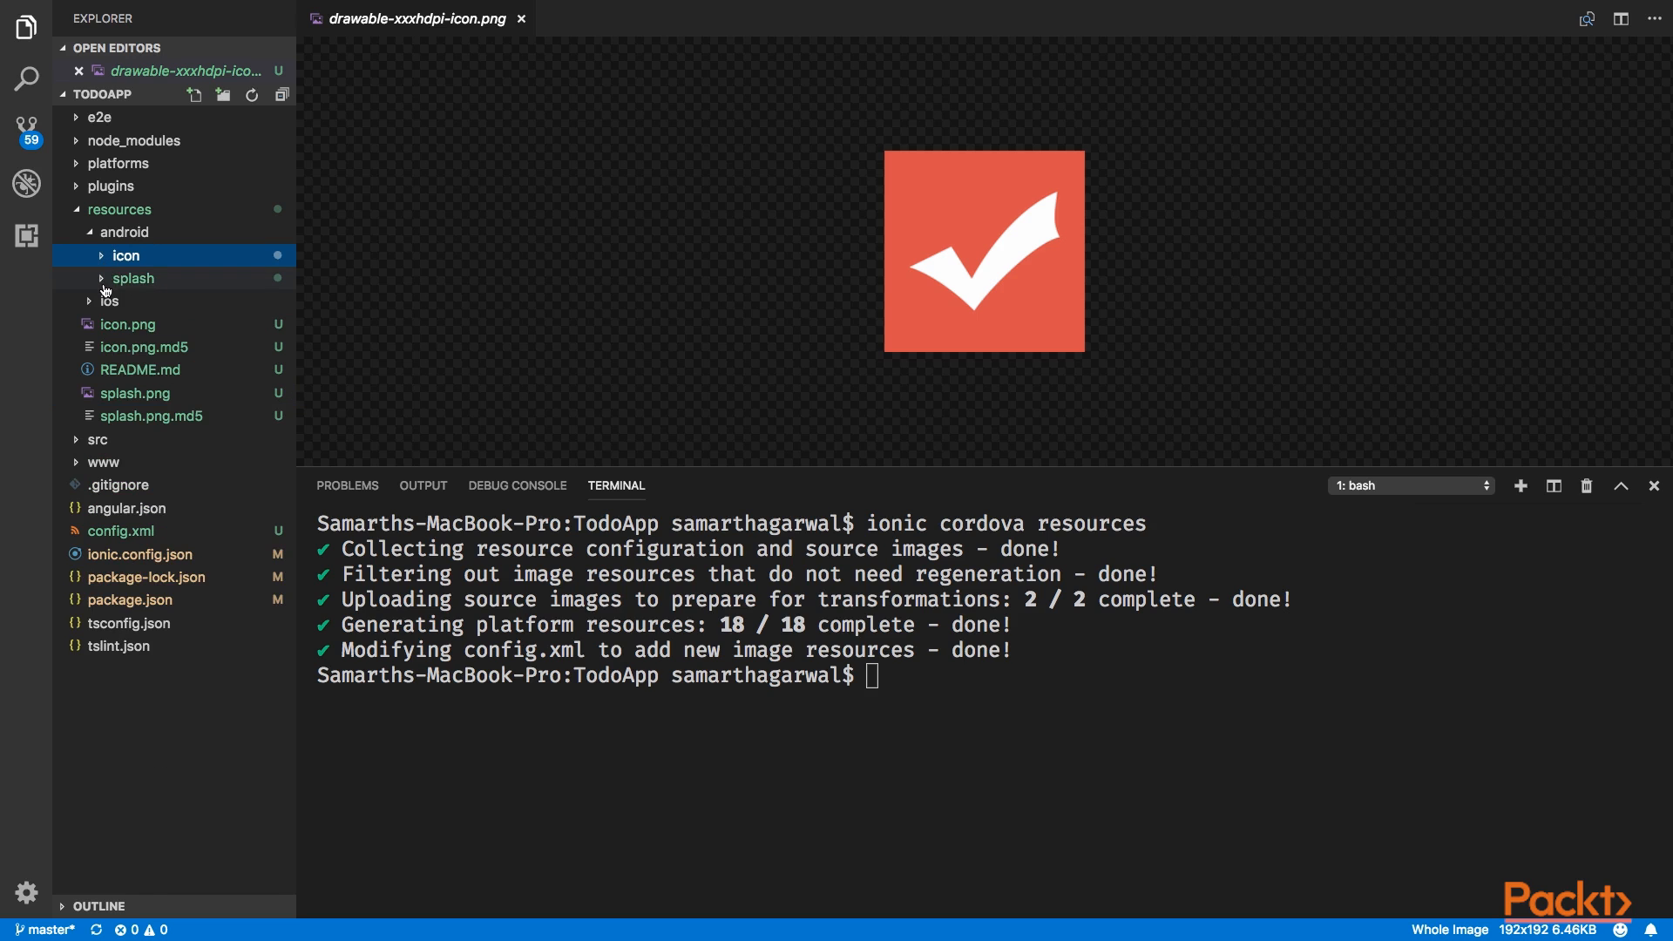
Step: Expand android > splash and preview the landscape mdpi splash screen with the TODO APP artwork
left_click(134, 277)
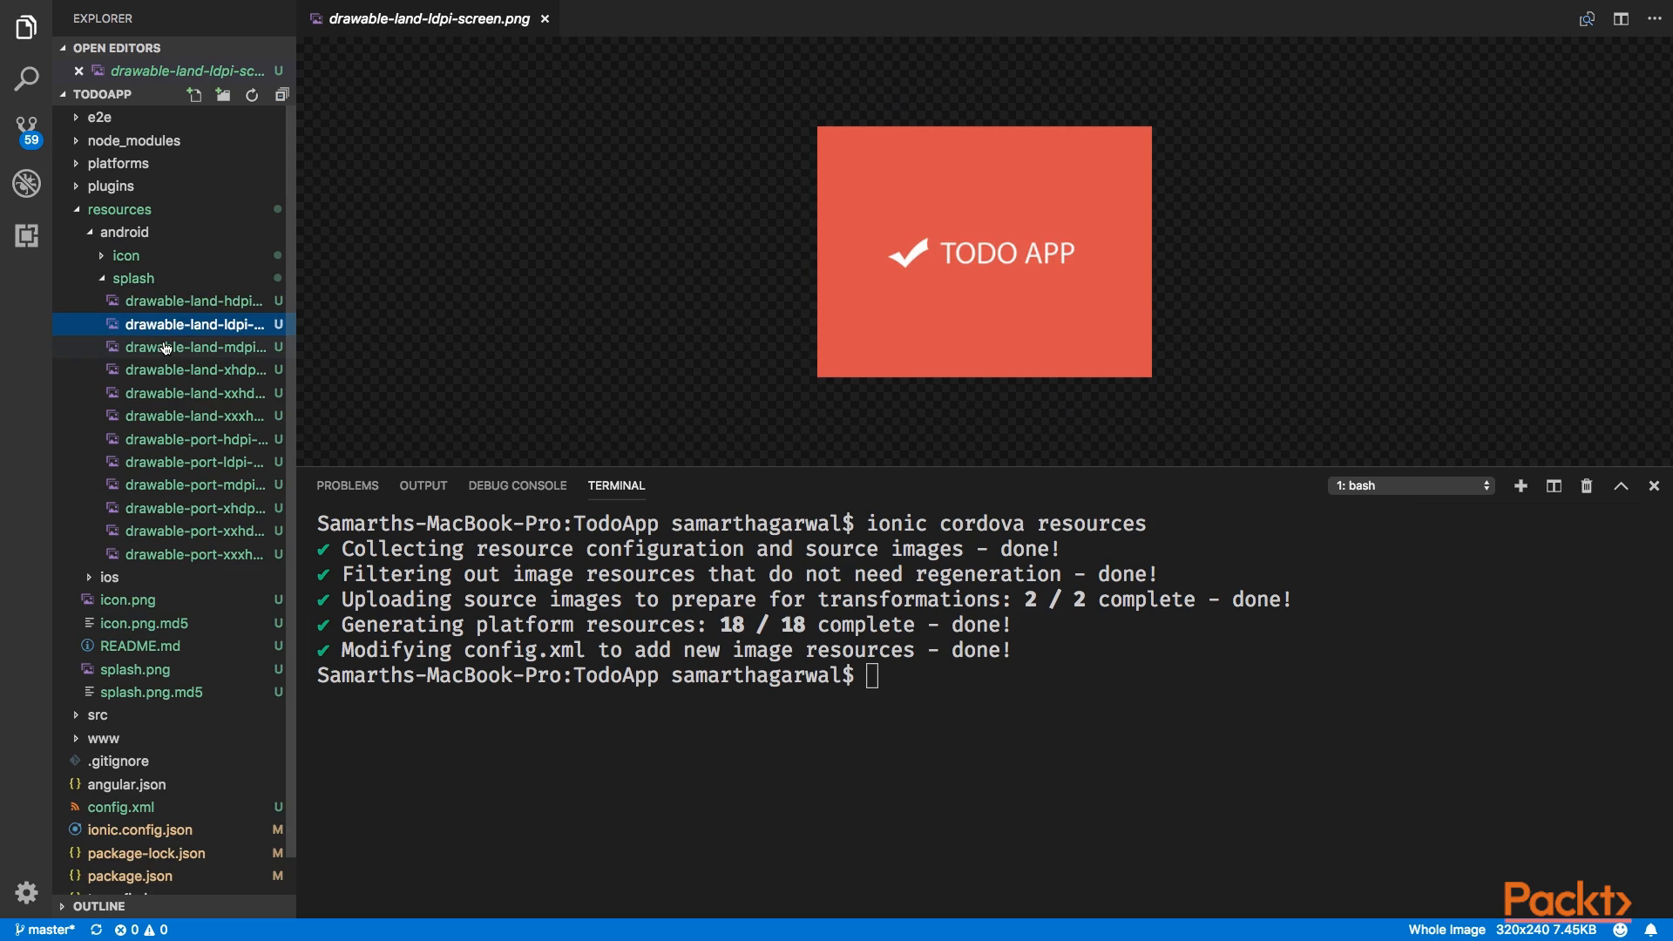
left_click(175, 347)
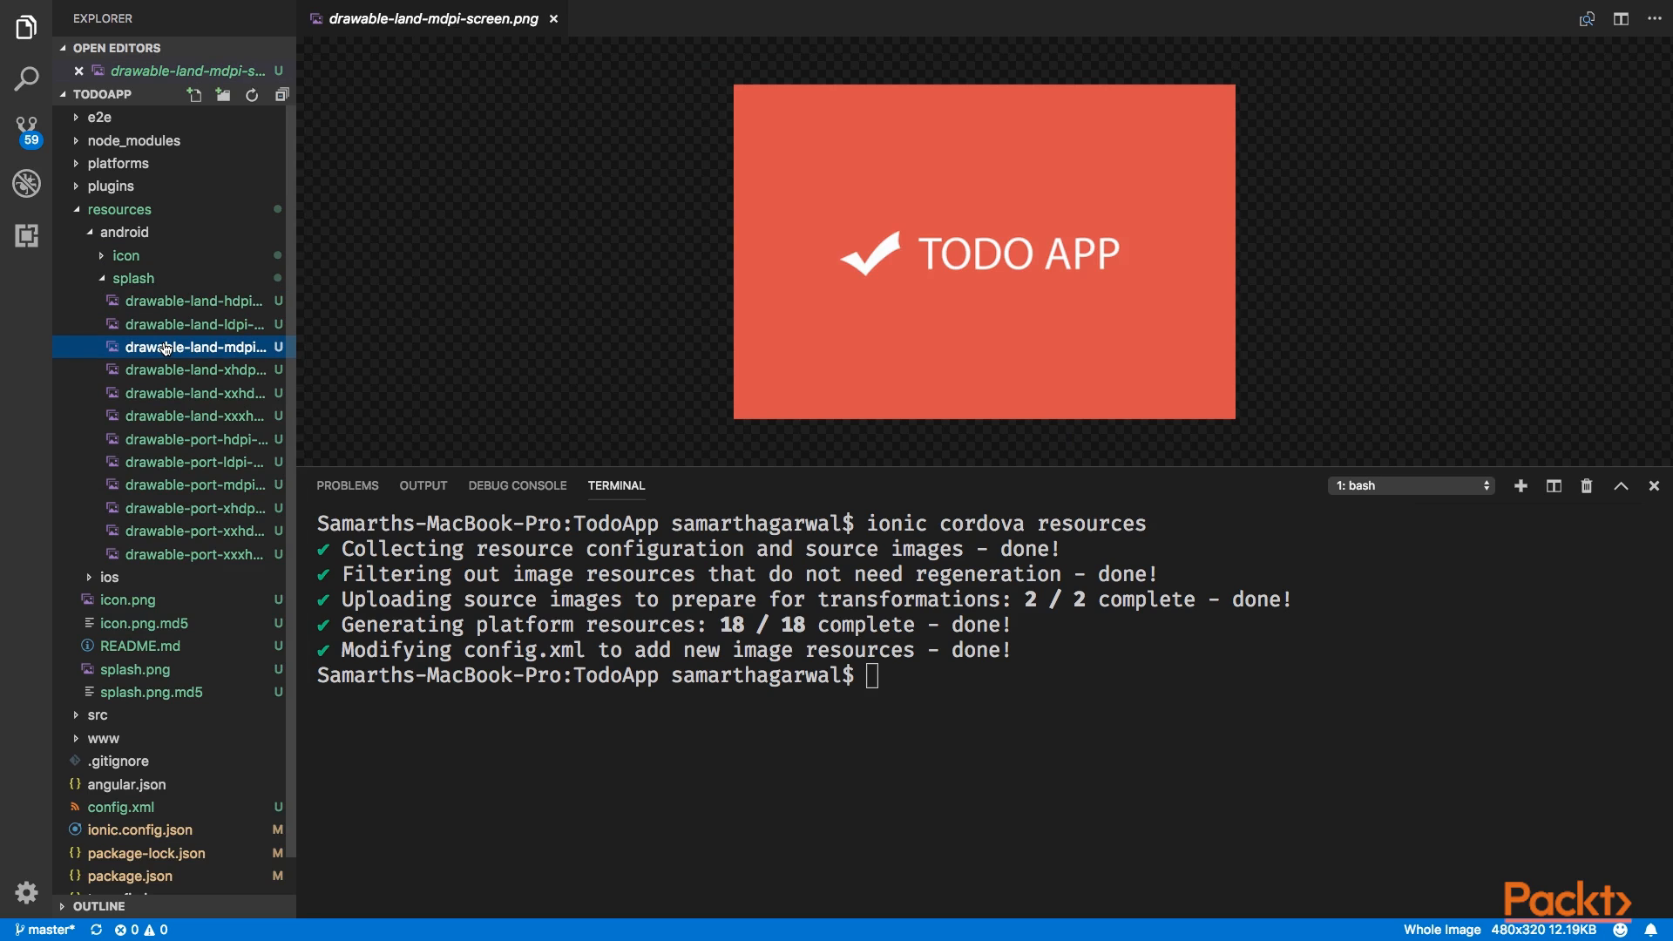
mouse_move(105, 284)
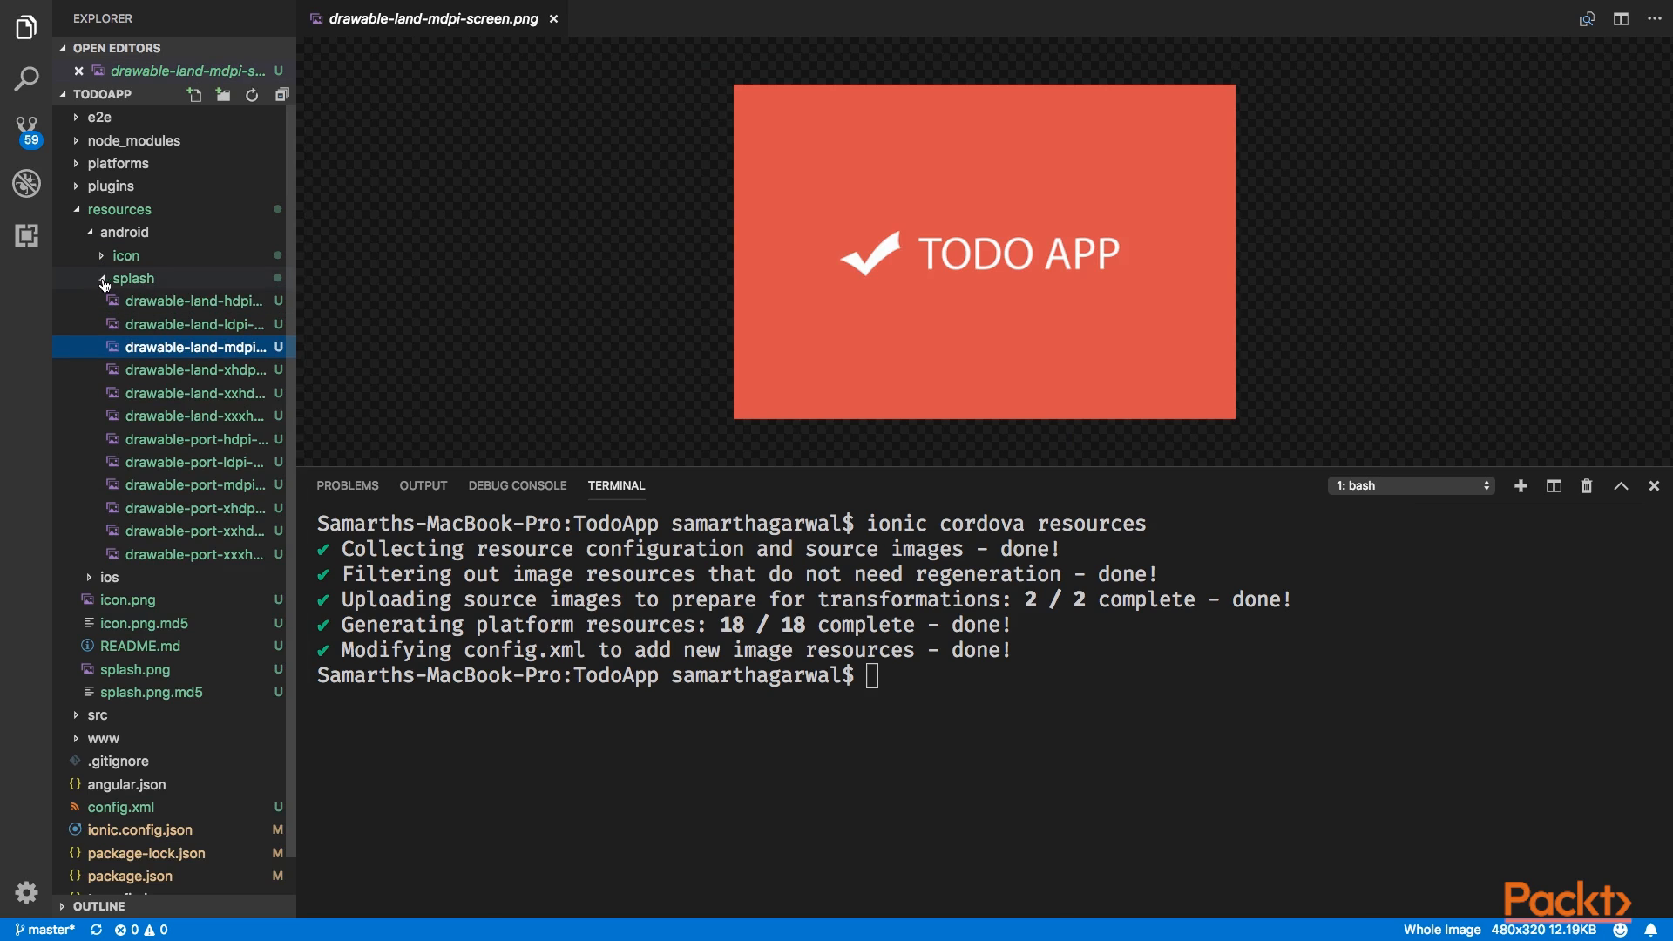